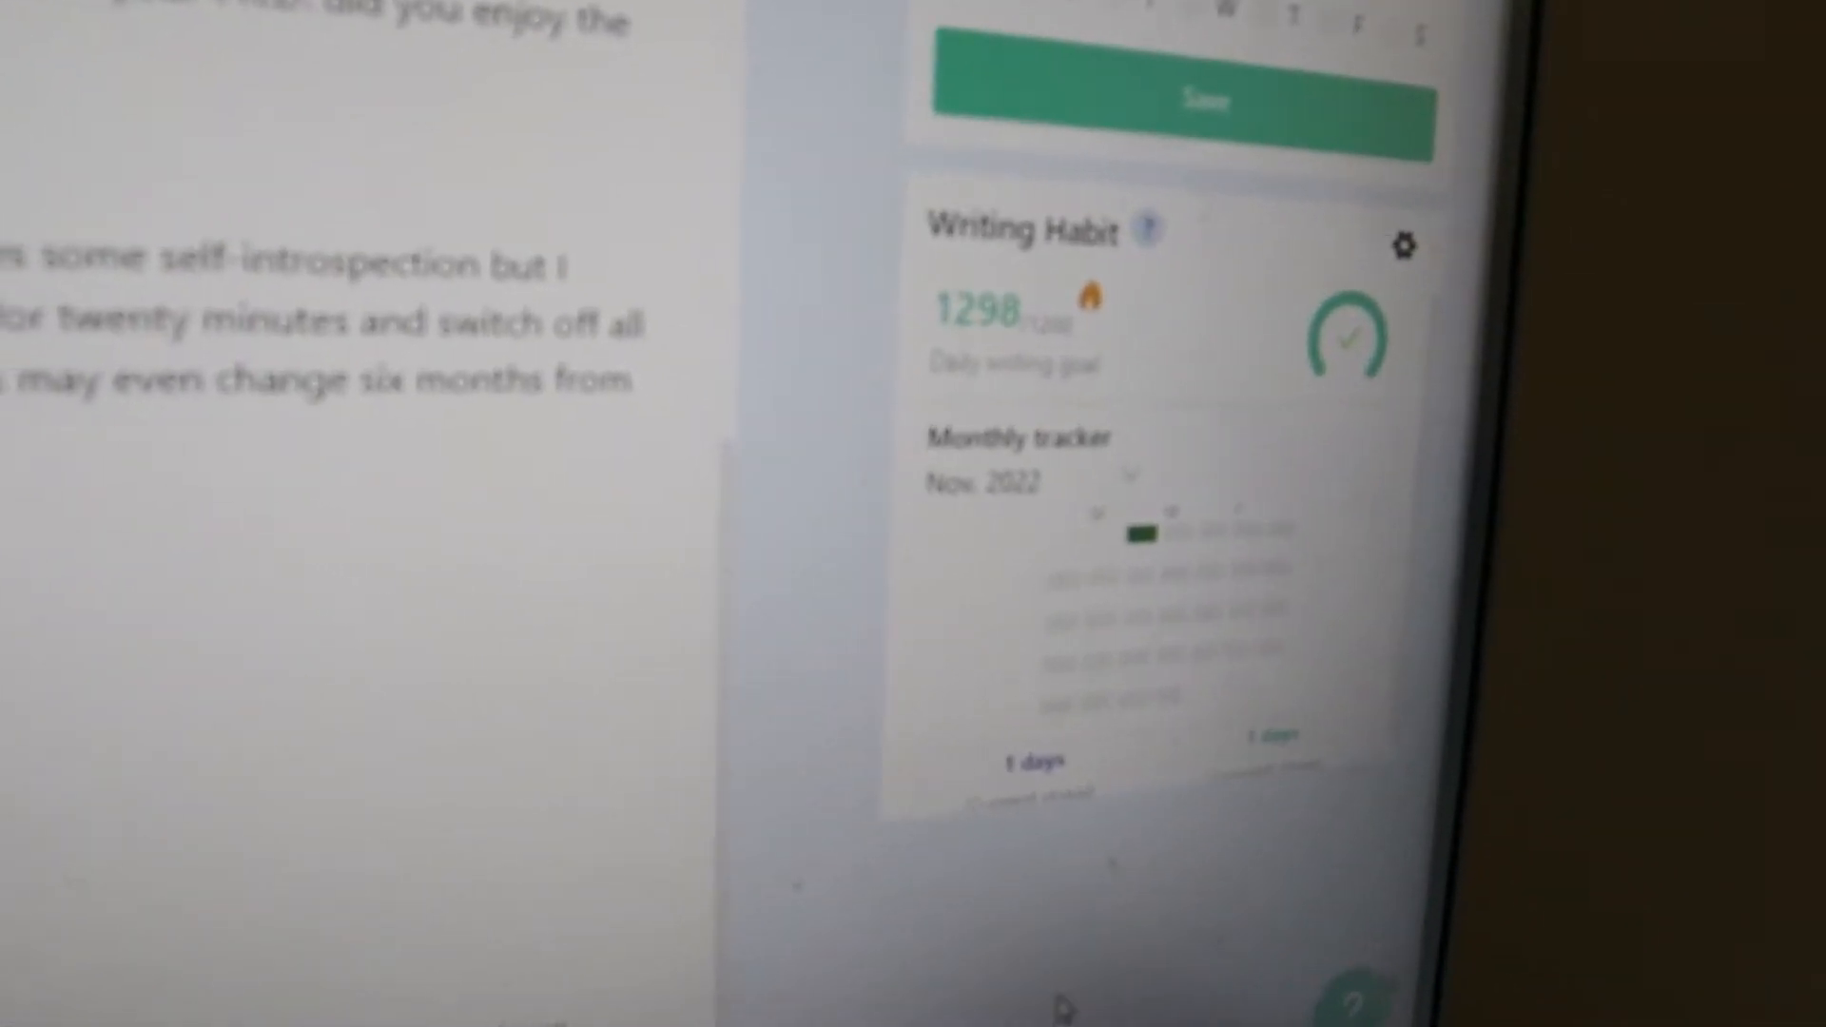
Collapse the Writing Habit goals panel, leaving only the Introduction chapter in the editor.
{"action": "scroll", "scroll_direction": "down", "scroll_amount": 3}
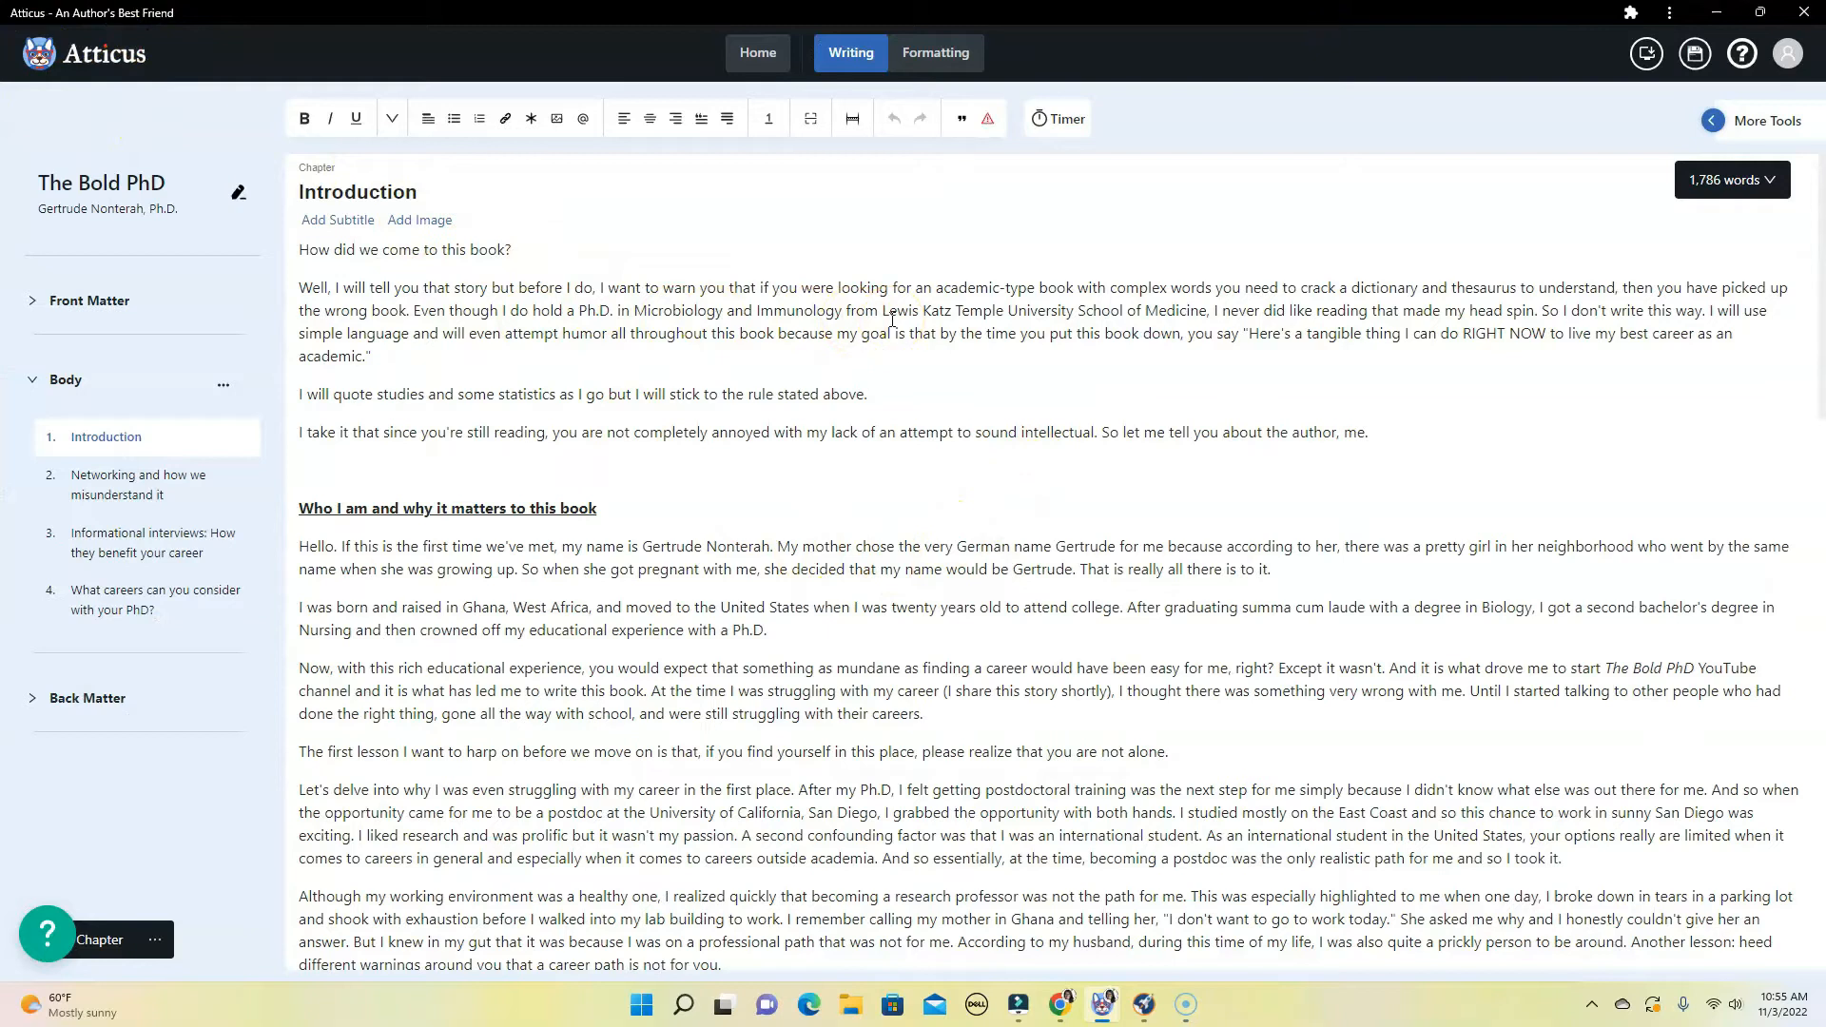
{"action": "left_click", "coordinate": [915, 358]}
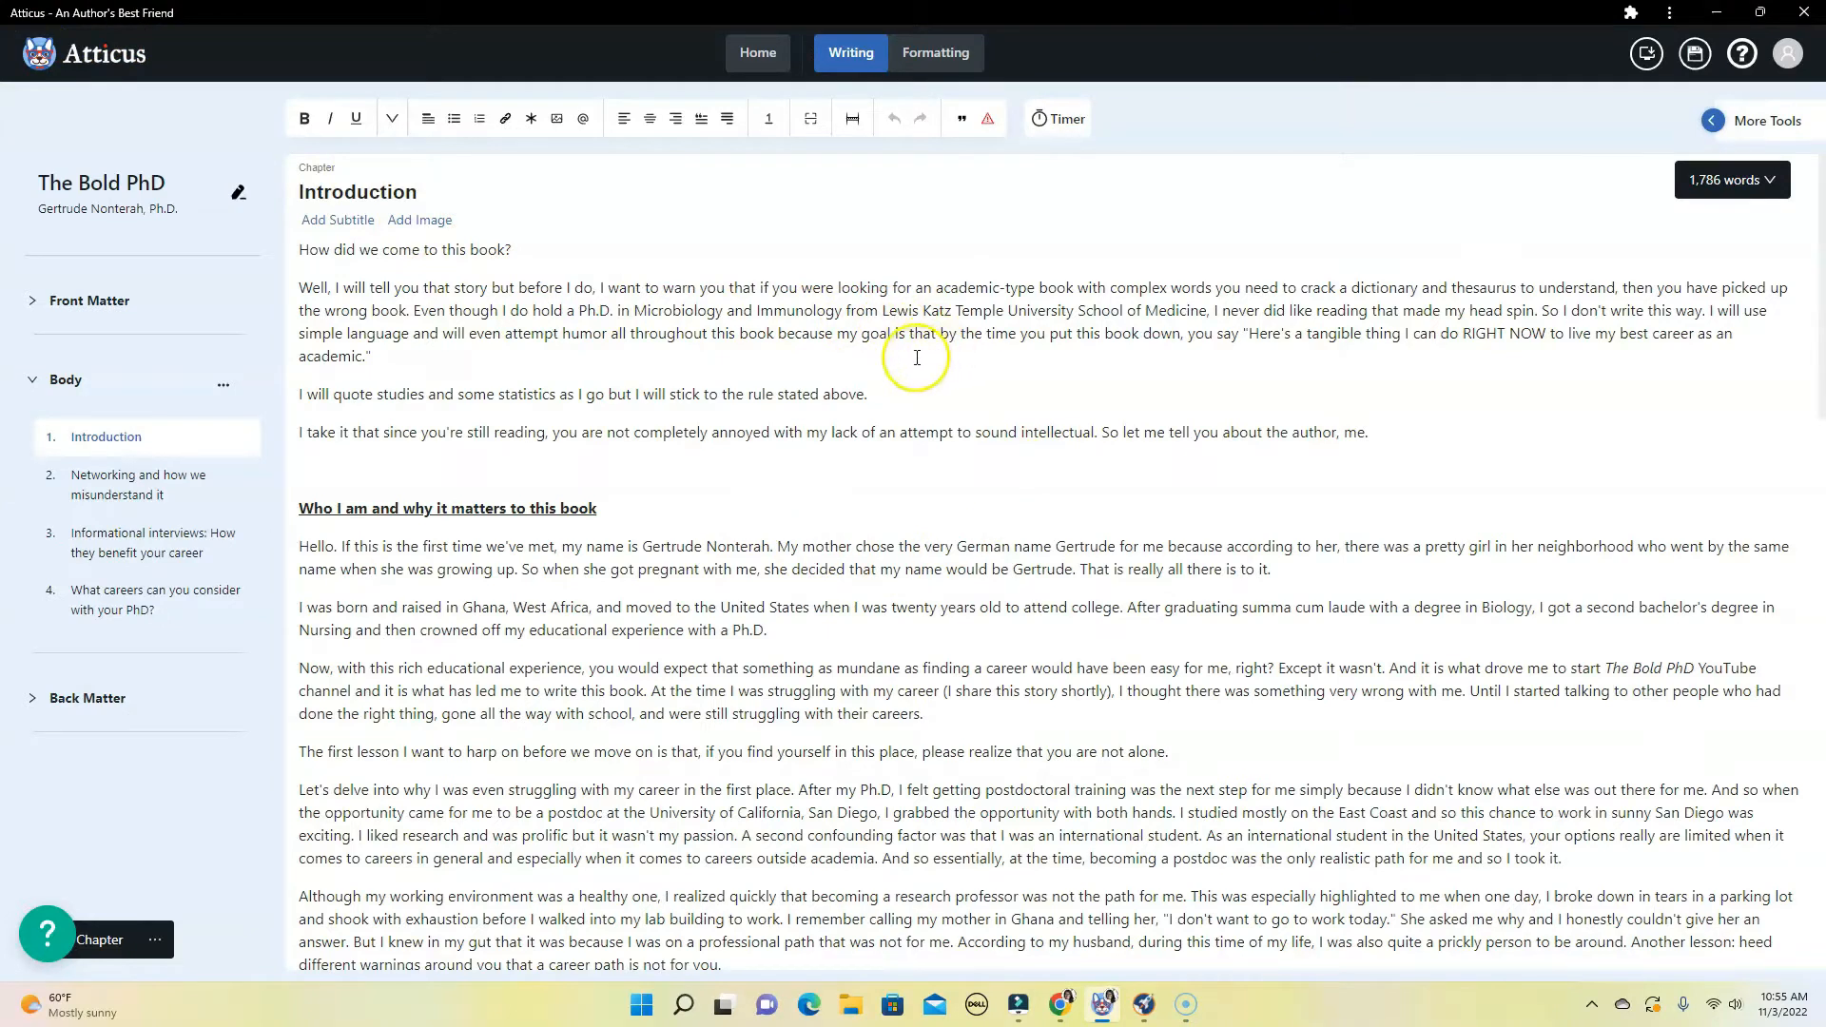
{"action": "mouse_move", "coordinate": [1070, 416]}
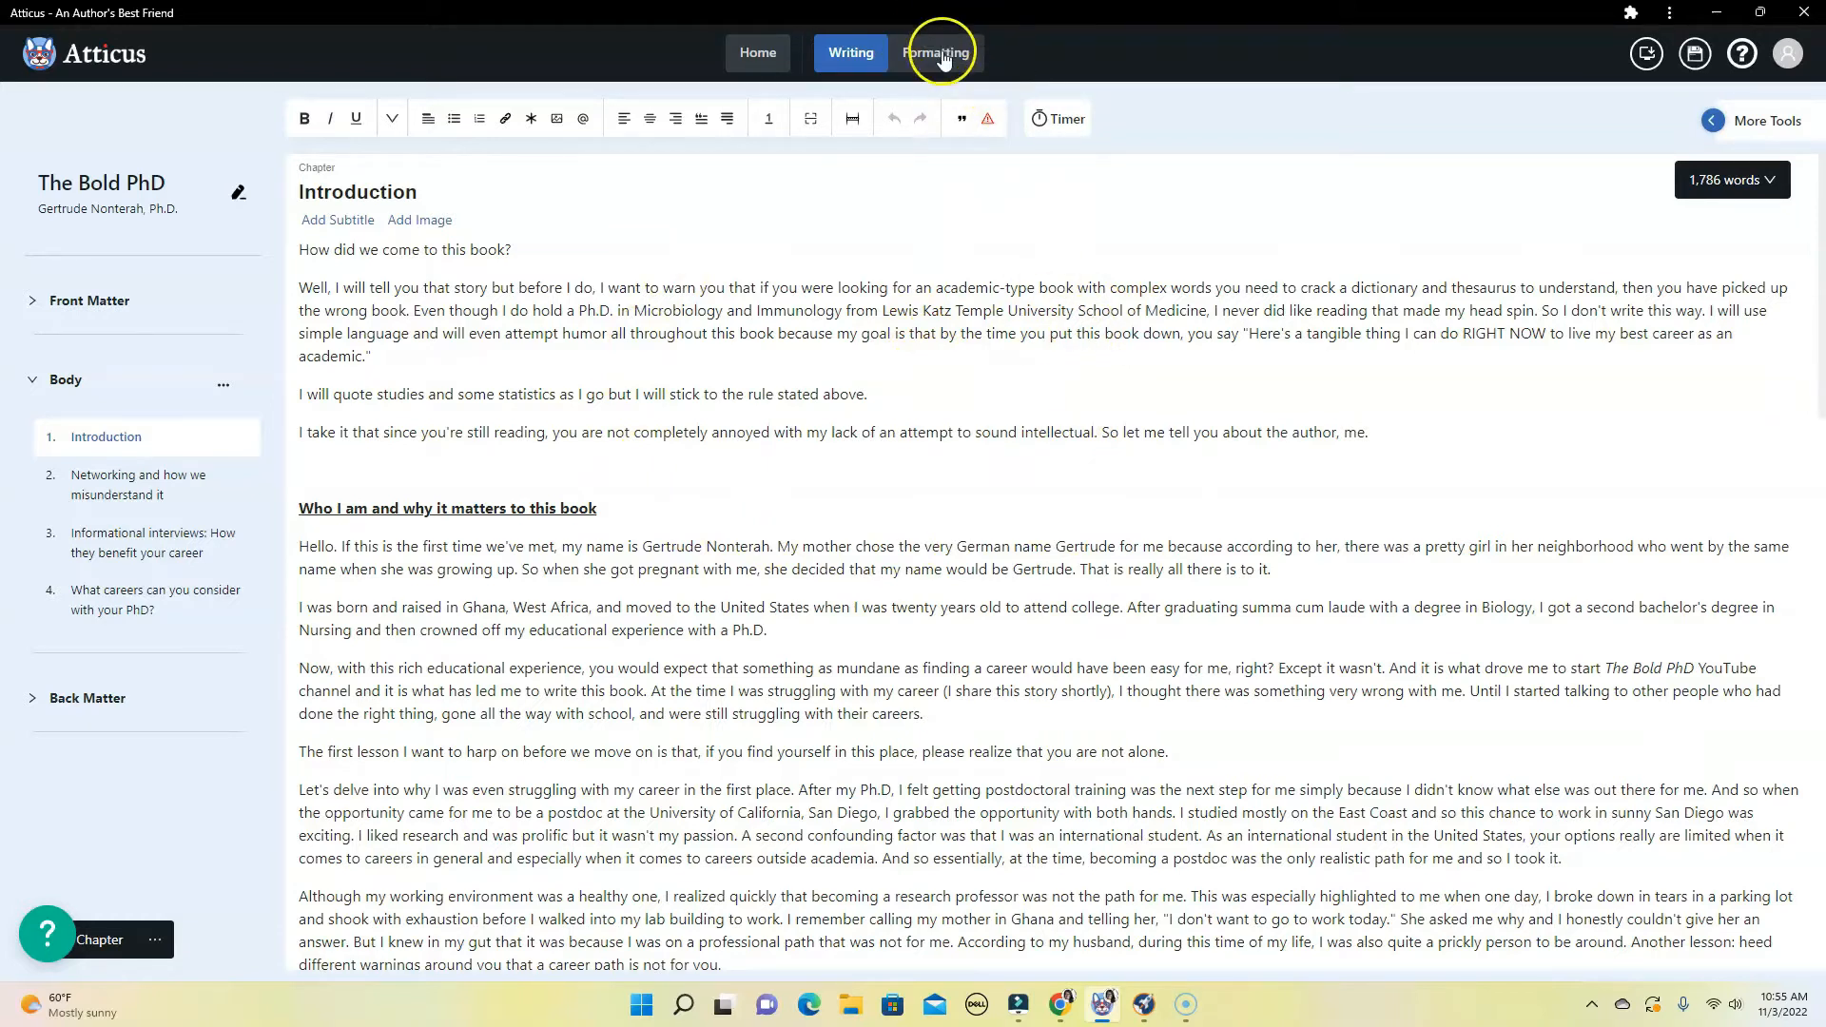
{"action": "left_click", "coordinate": [936, 53]}
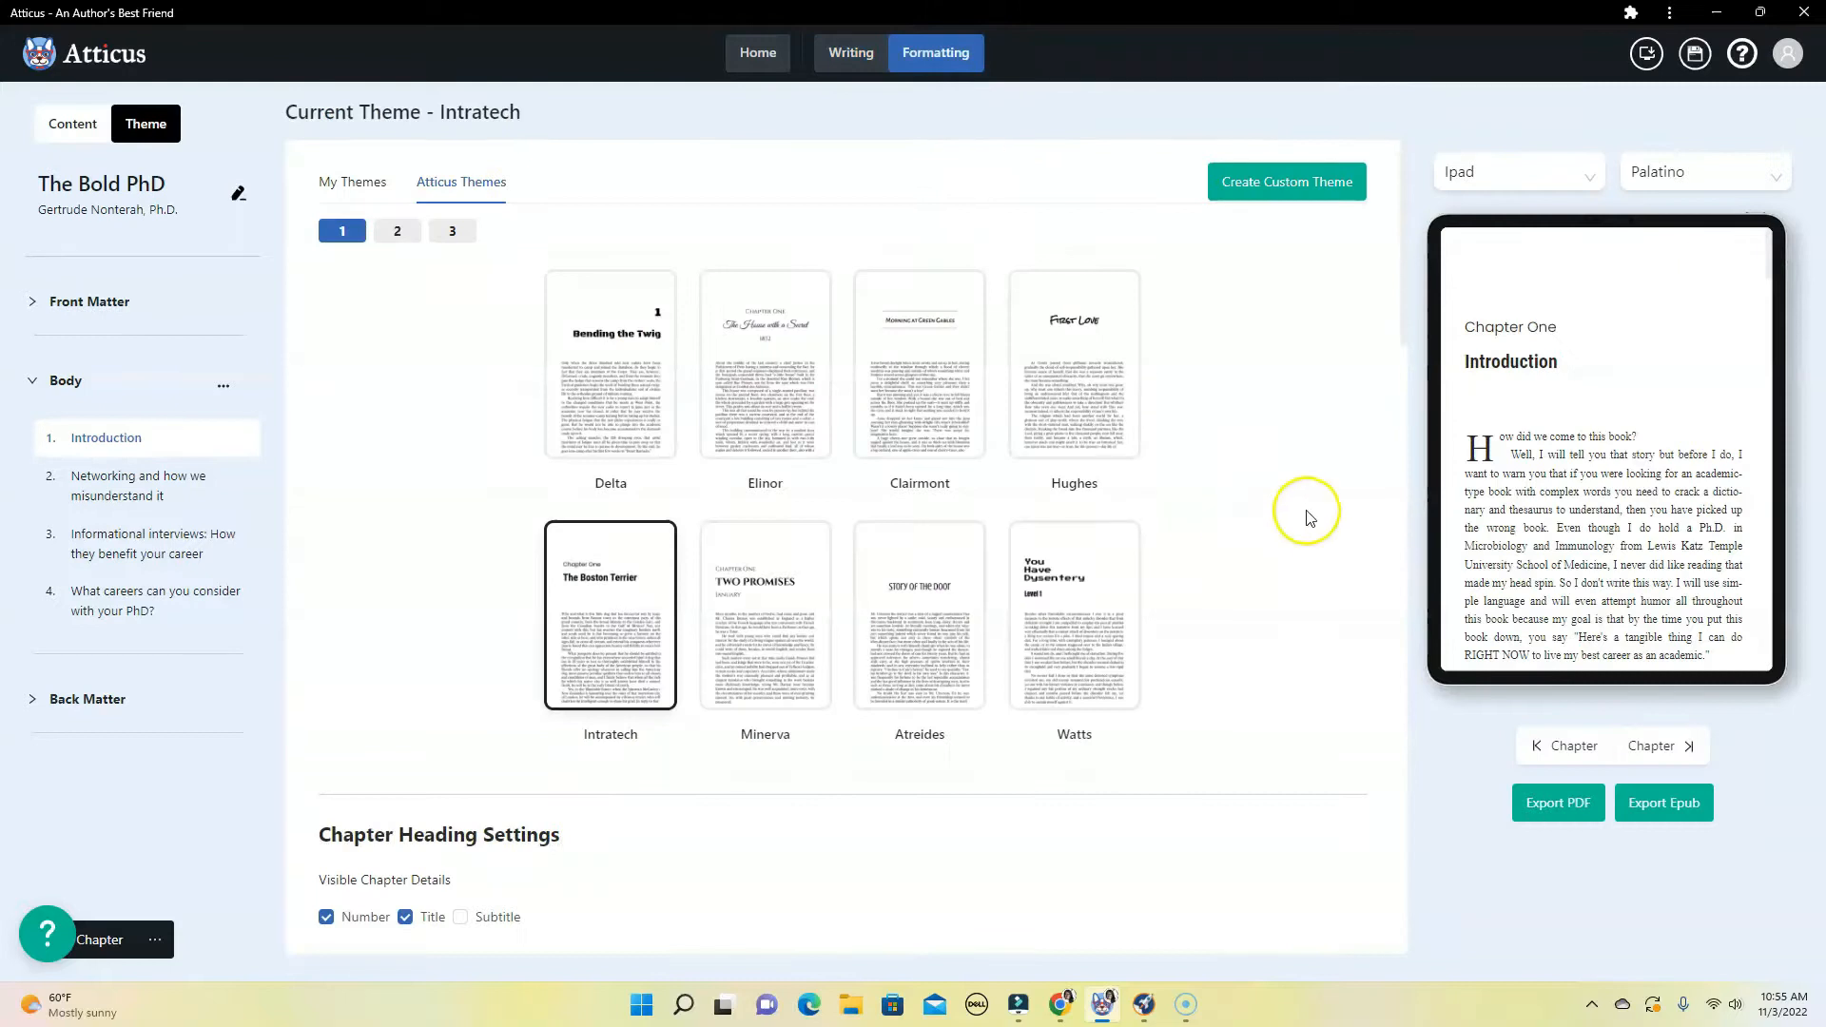
{"action": "mouse_move", "coordinate": [1465, 631]}
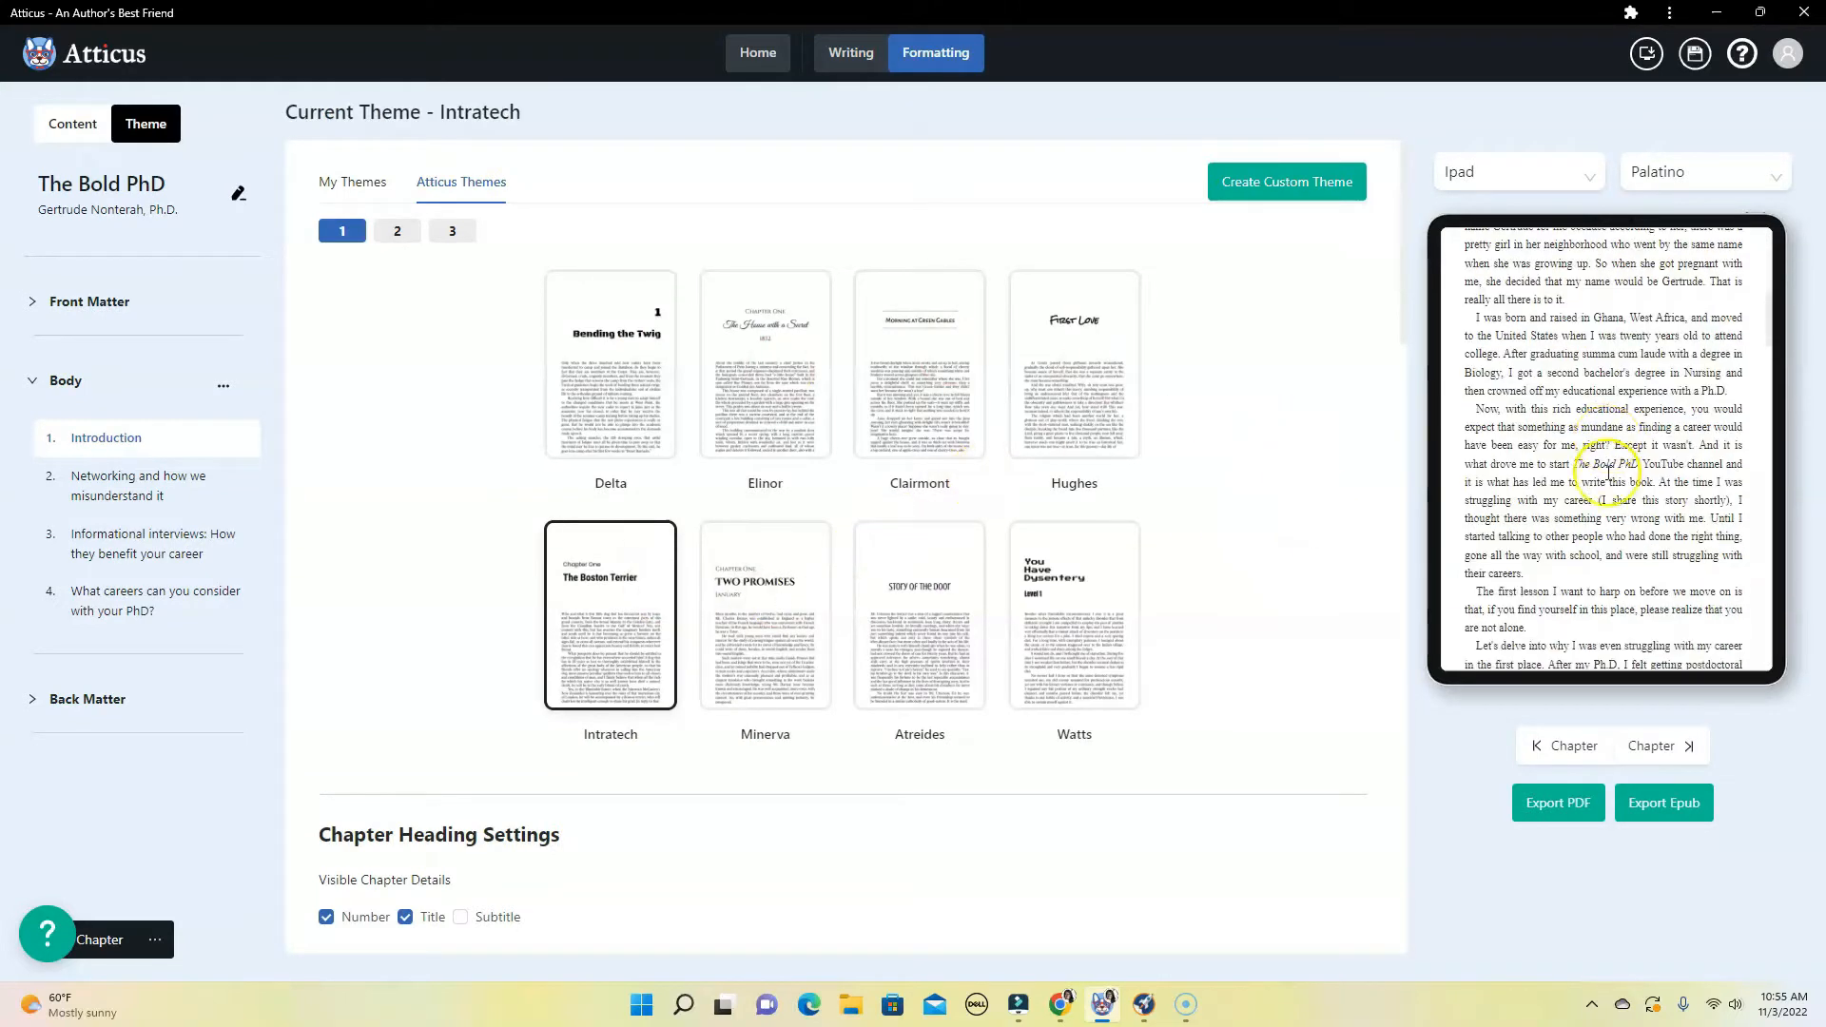
{"action": "scroll", "scroll_direction": "down", "scroll_amount": 3}
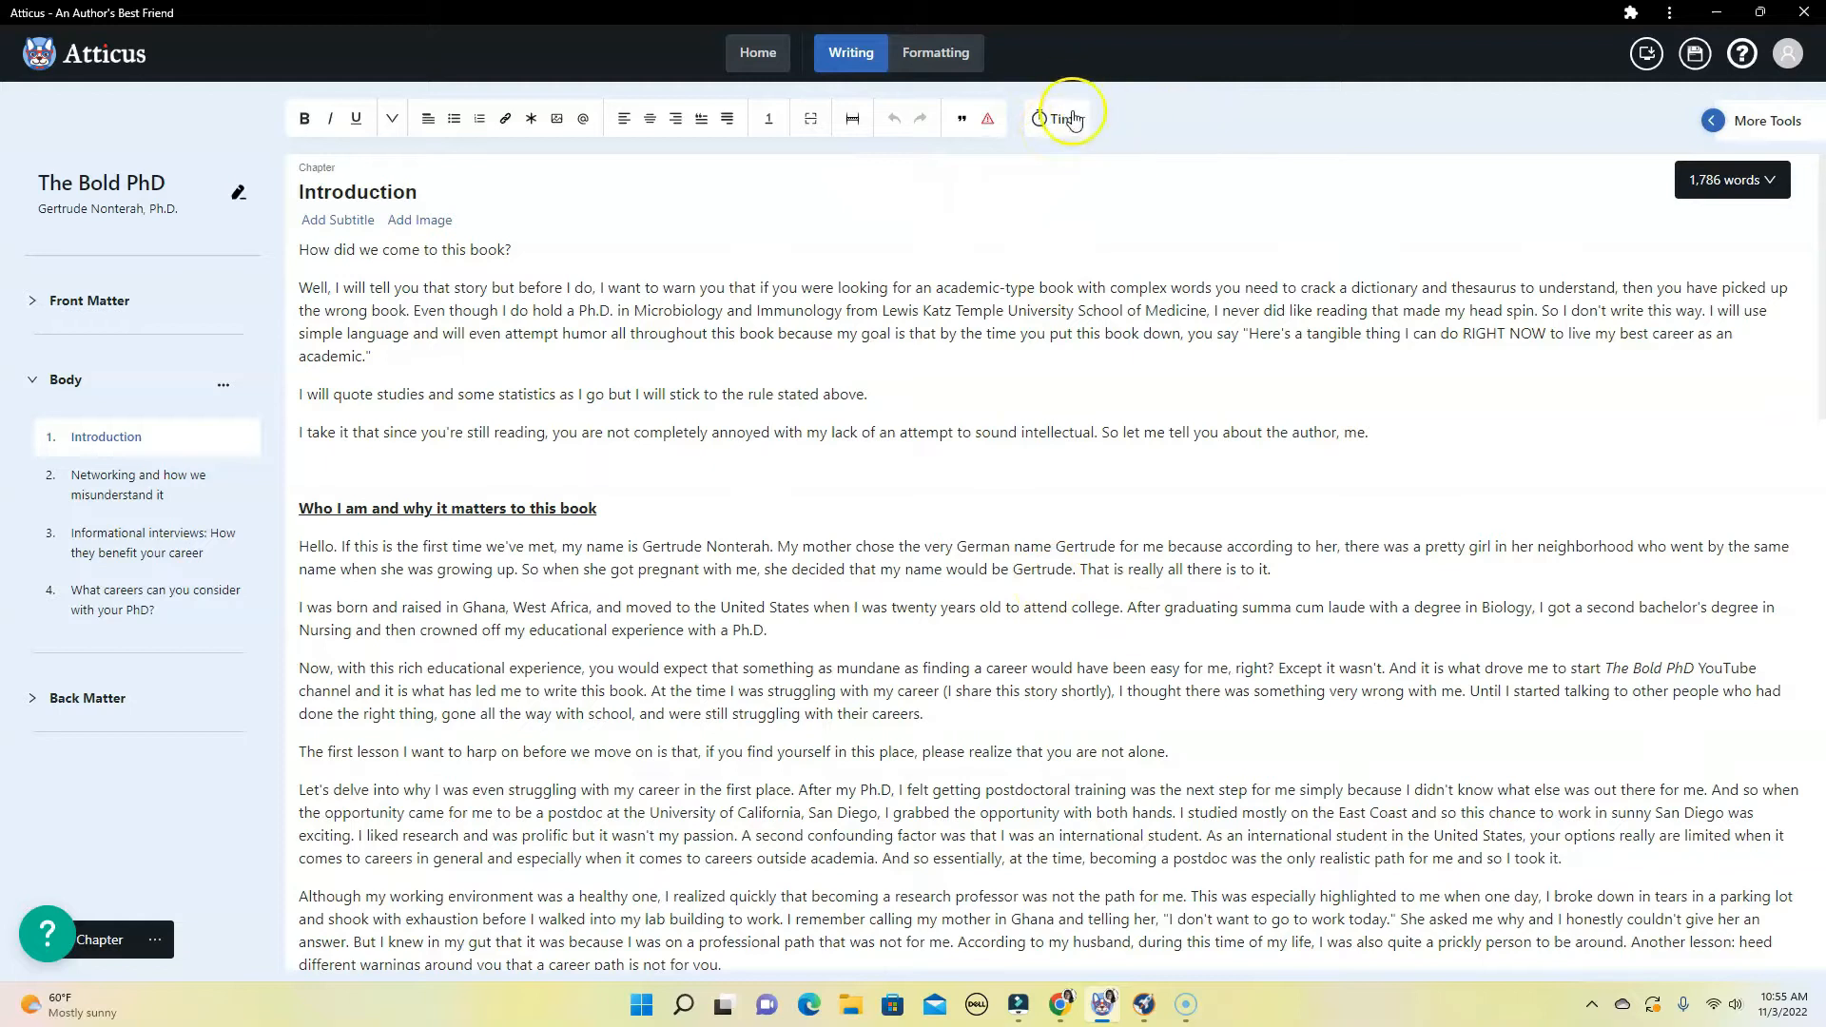
Dismiss the sprint Timer dialog, then show the Goals tab of More Tools beside the chapter.
{"action": "left_click", "coordinate": [1064, 118]}
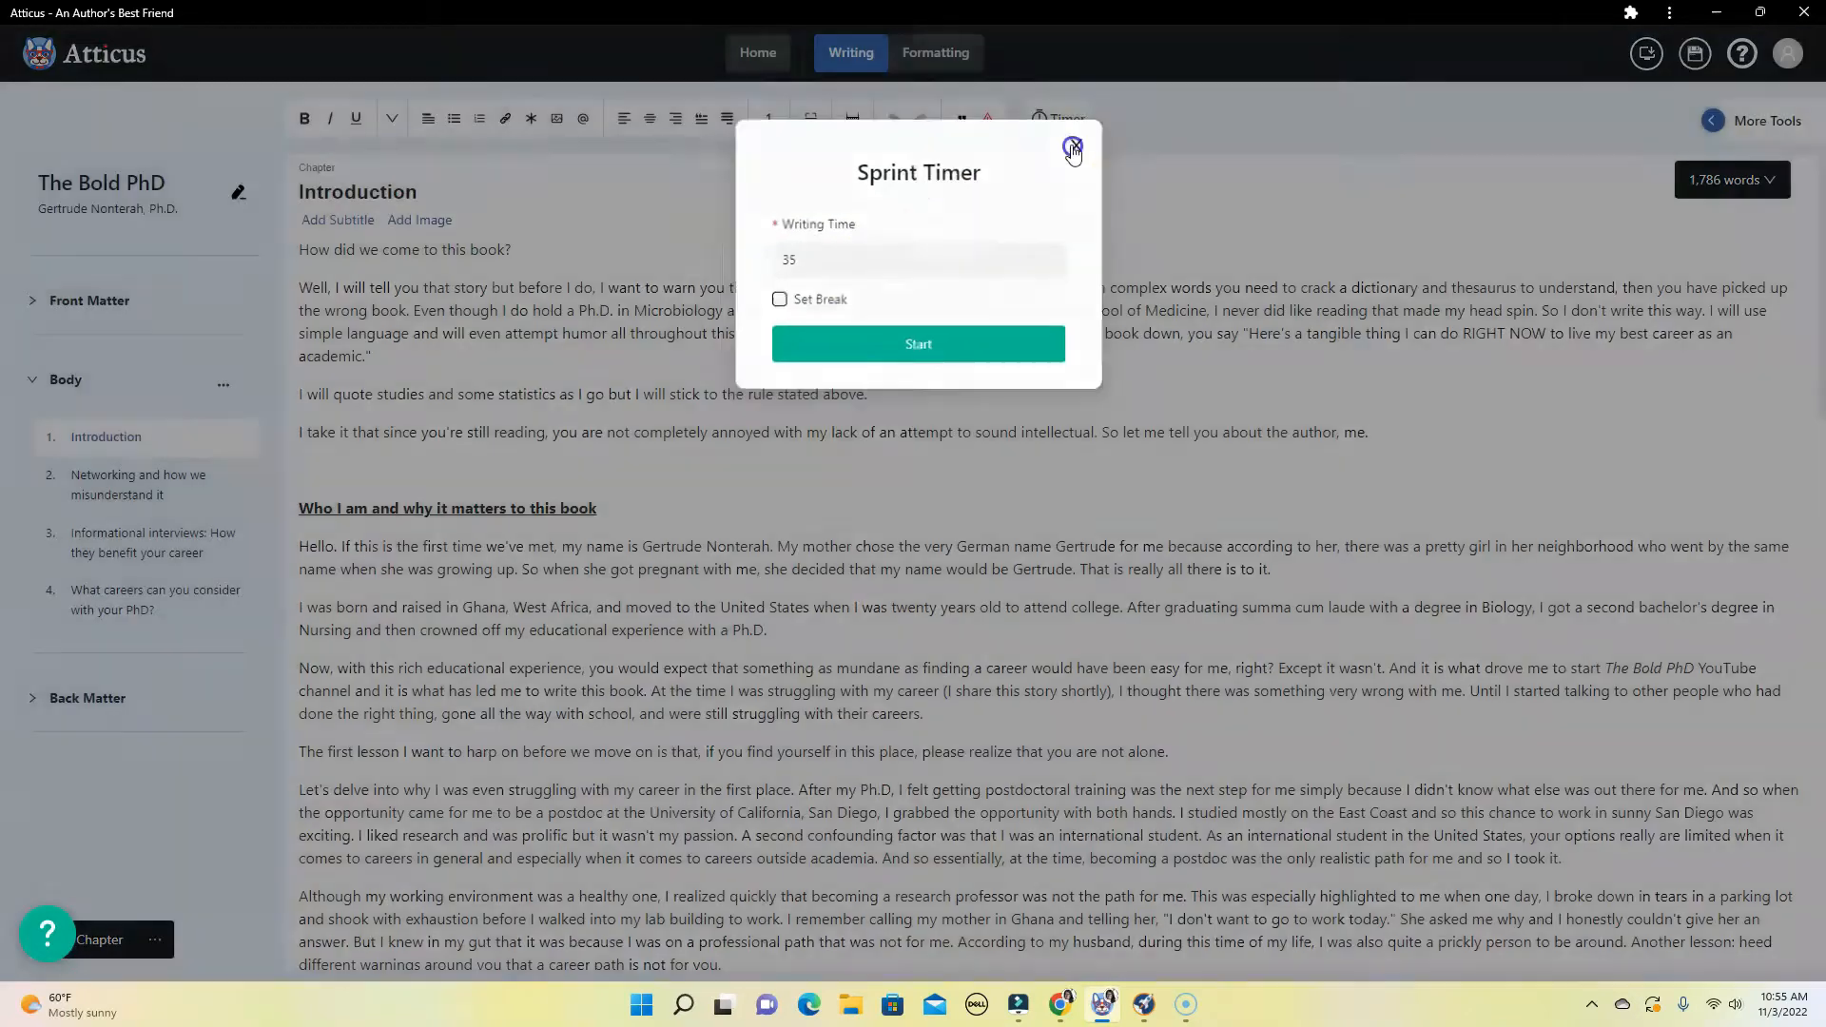
{"action": "left_click", "coordinate": [1073, 148]}
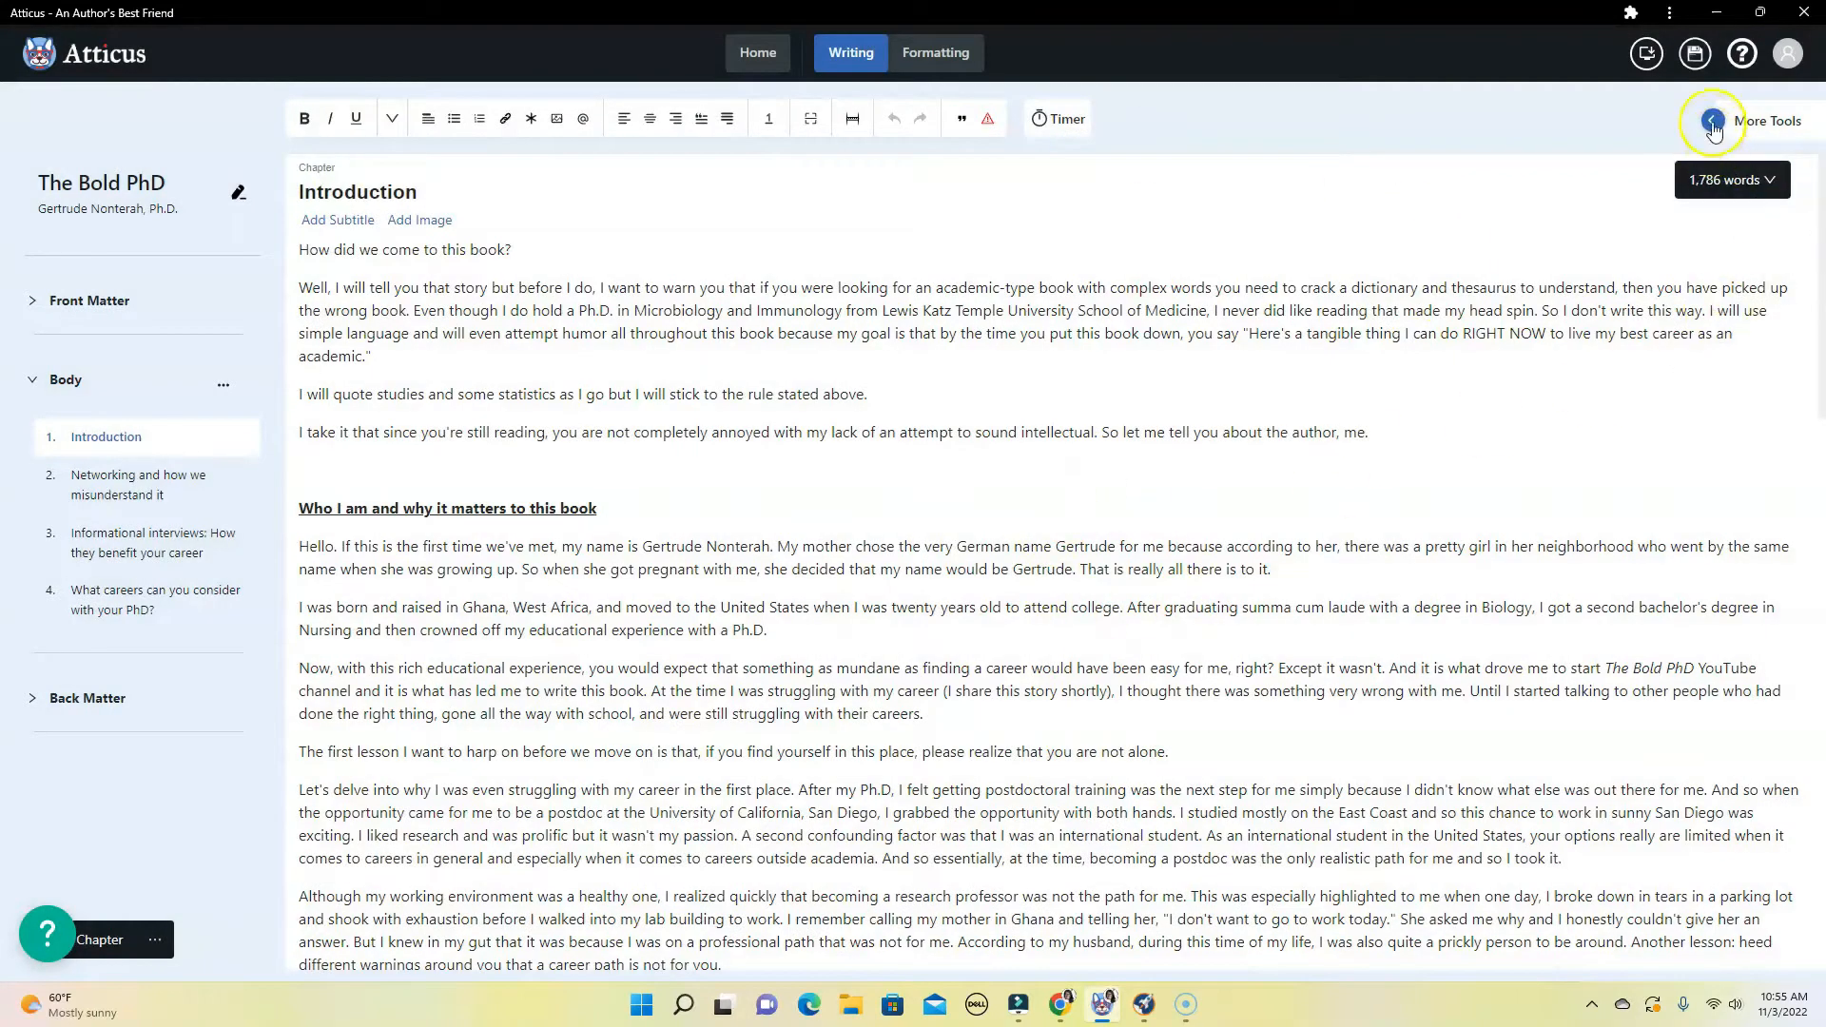
{"action": "left_click", "coordinate": [1715, 118]}
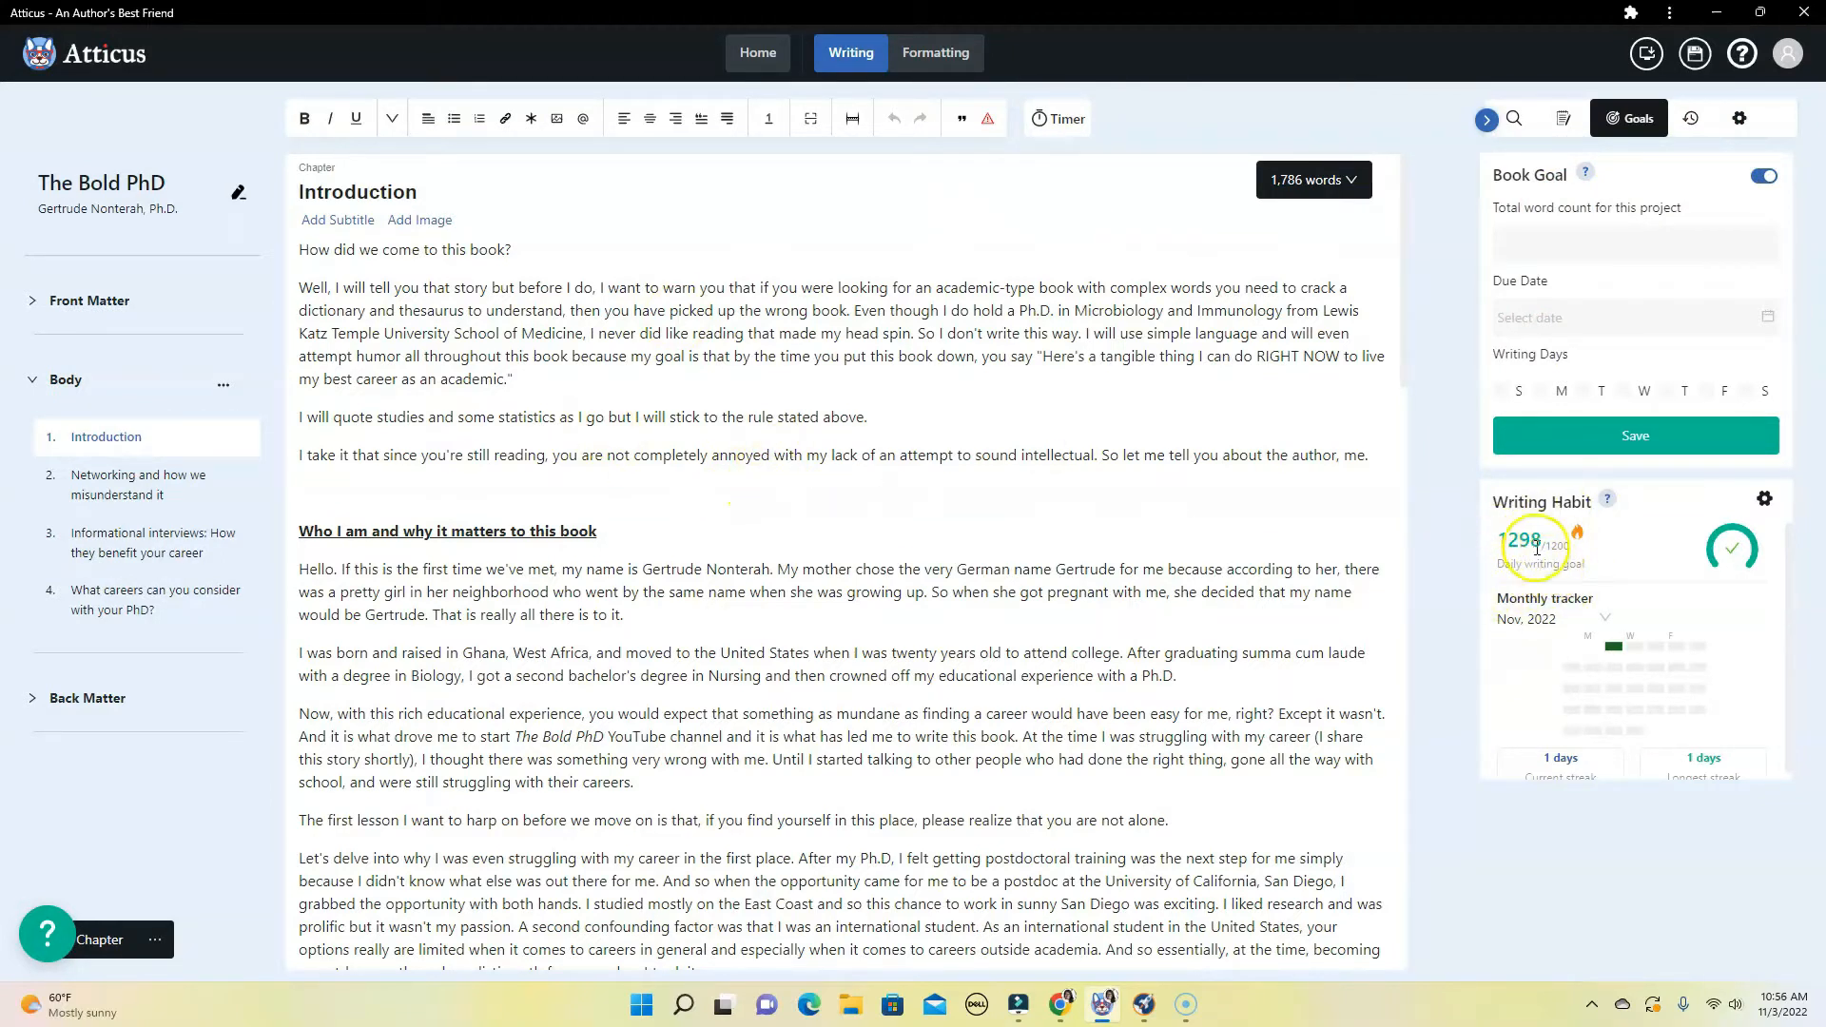
{"action": "mouse_move", "coordinate": [1406, 600]}
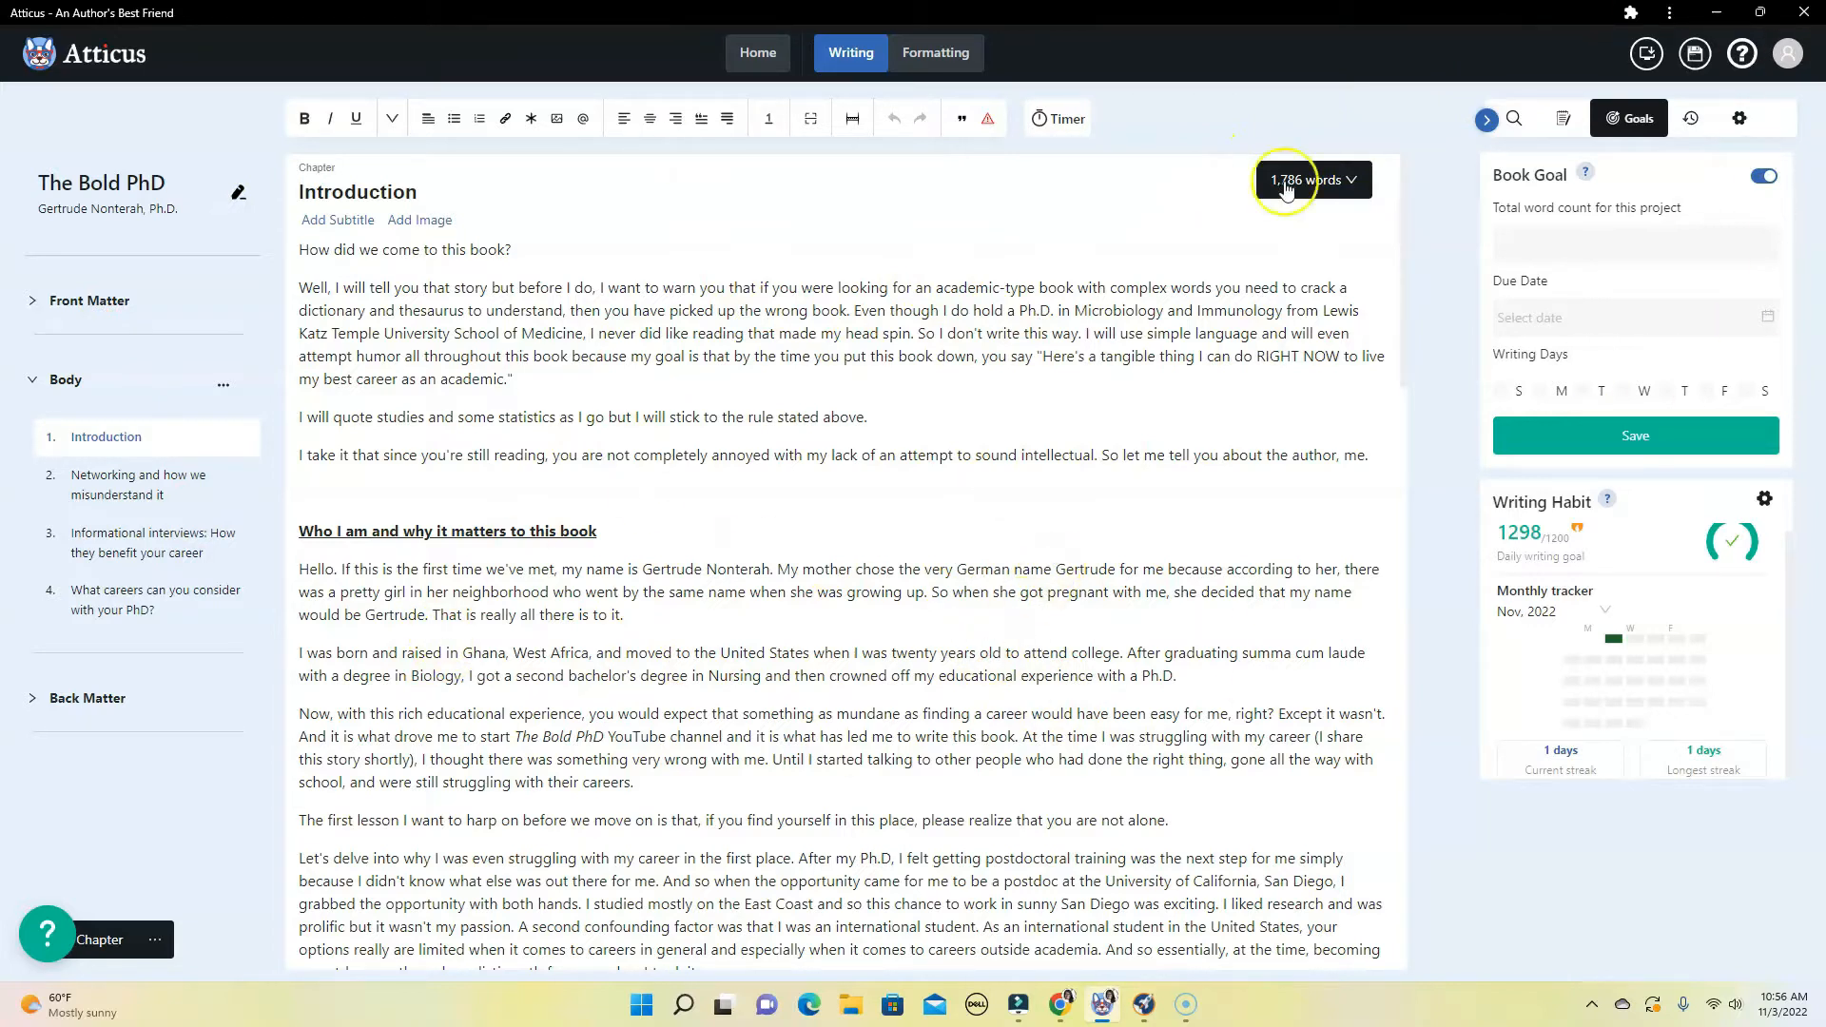
{"action": "left_click", "coordinate": [1311, 179]}
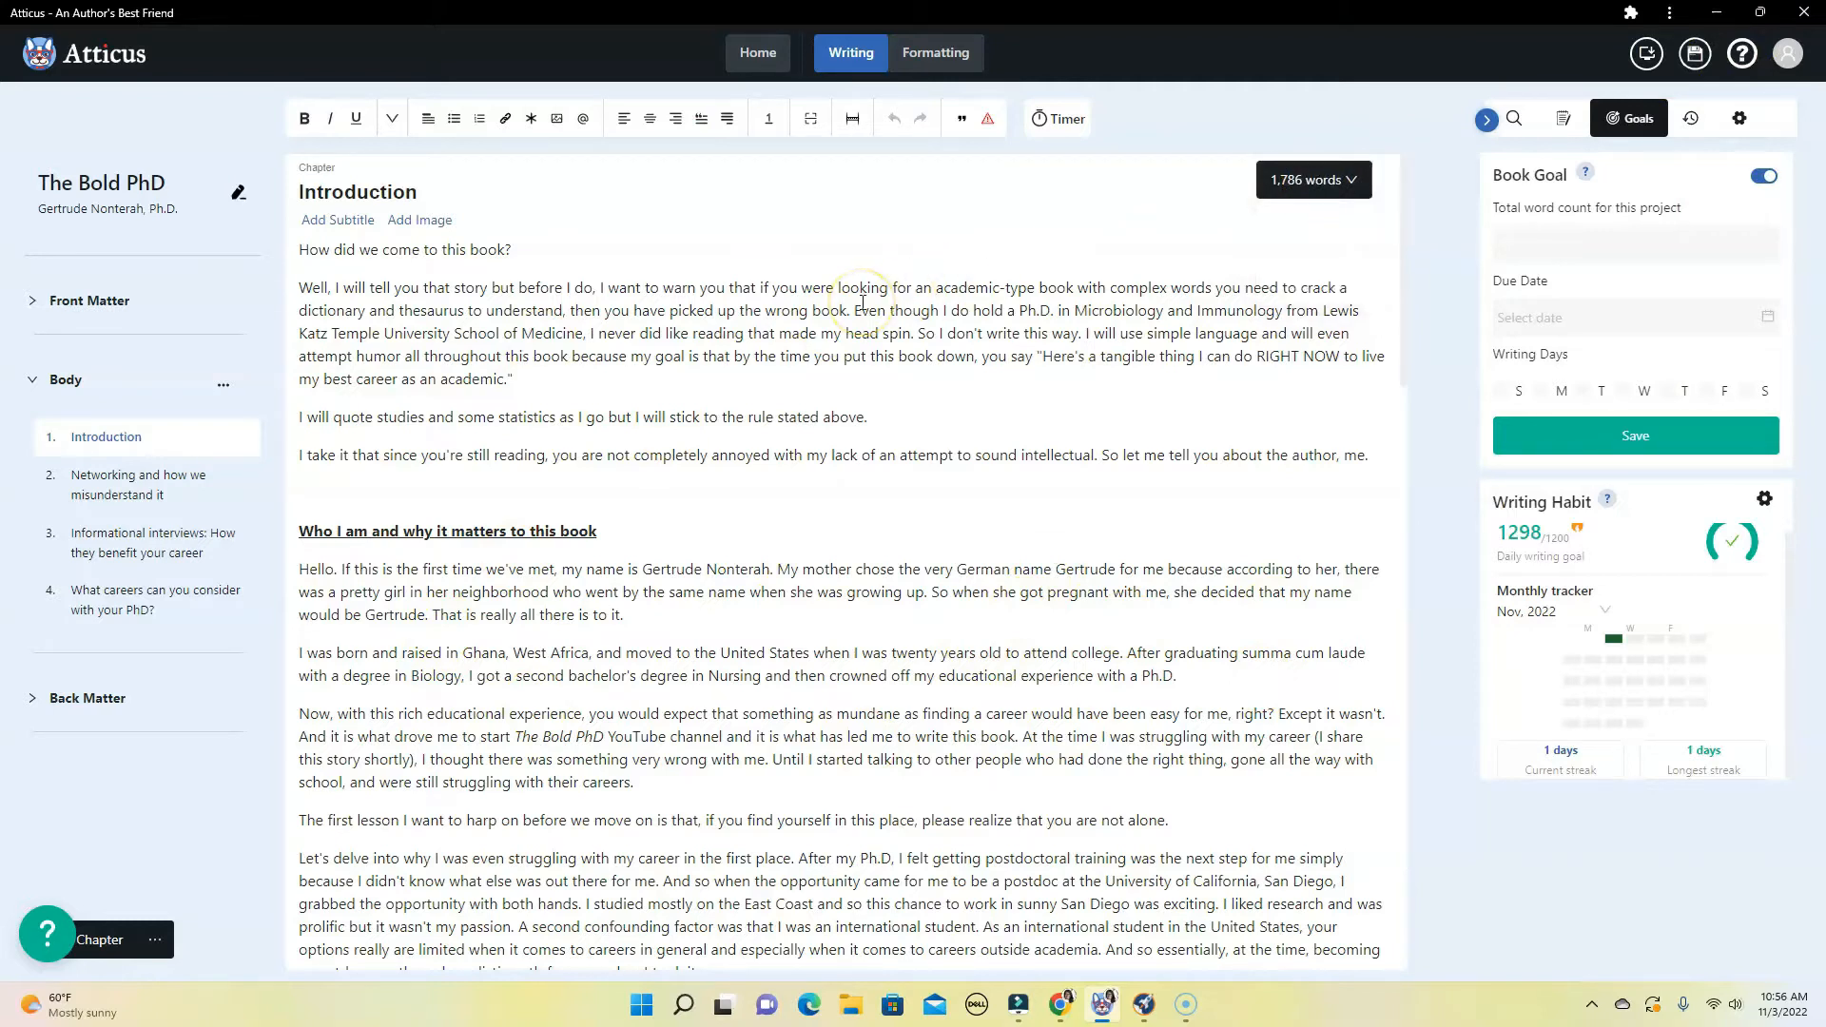
{"action": "mouse_move", "coordinate": [1153, 133]}
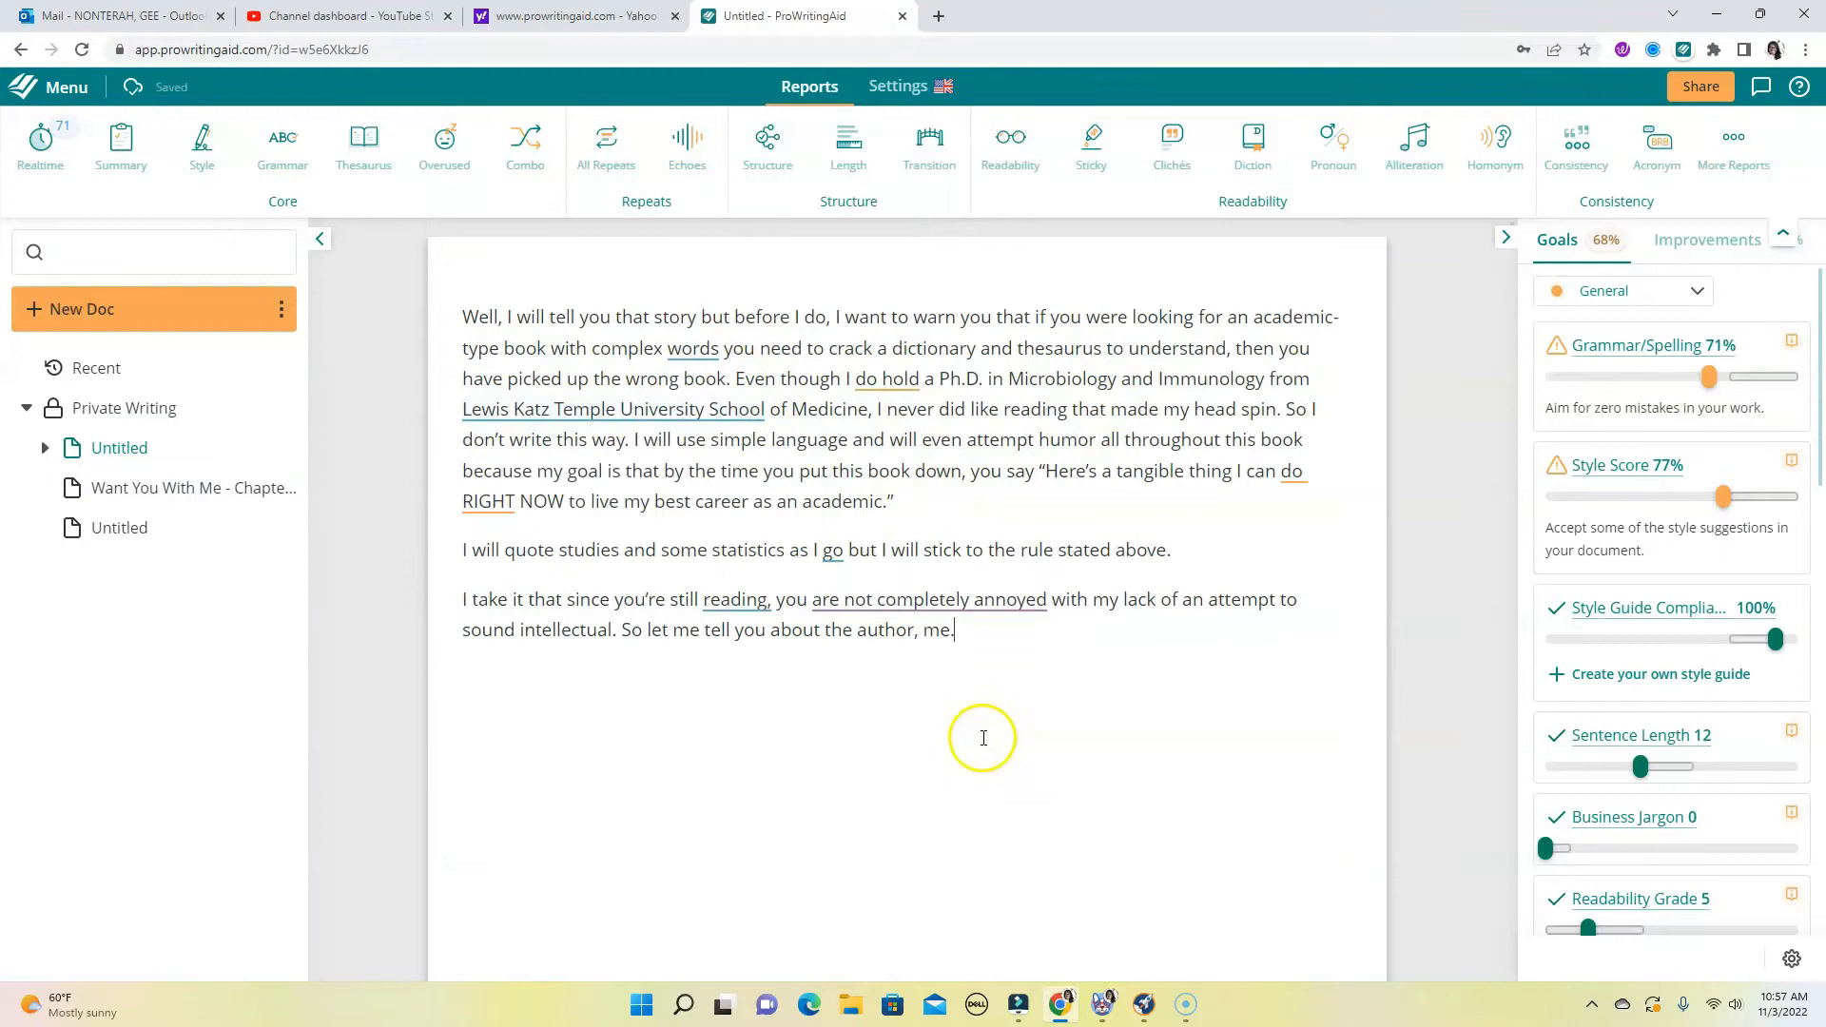
{"action": "mouse_move", "coordinate": [981, 738]}
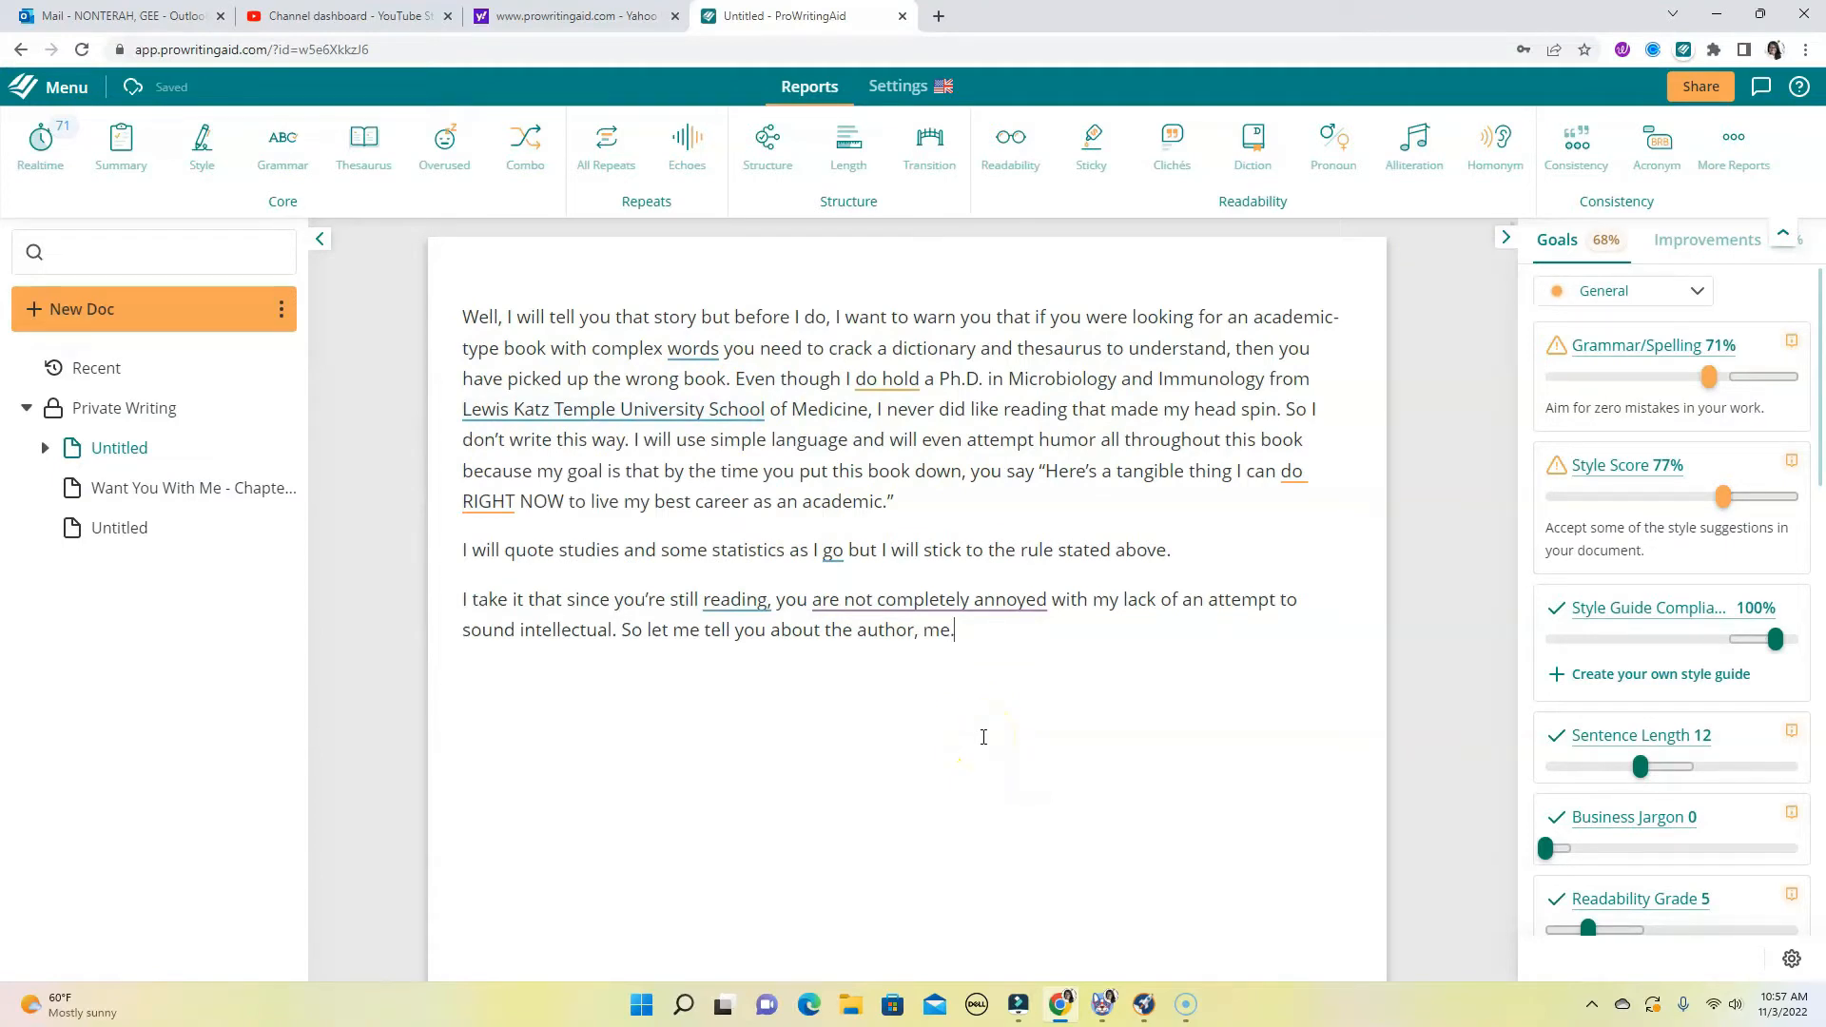
{"action": "mouse_move", "coordinate": [992, 715]}
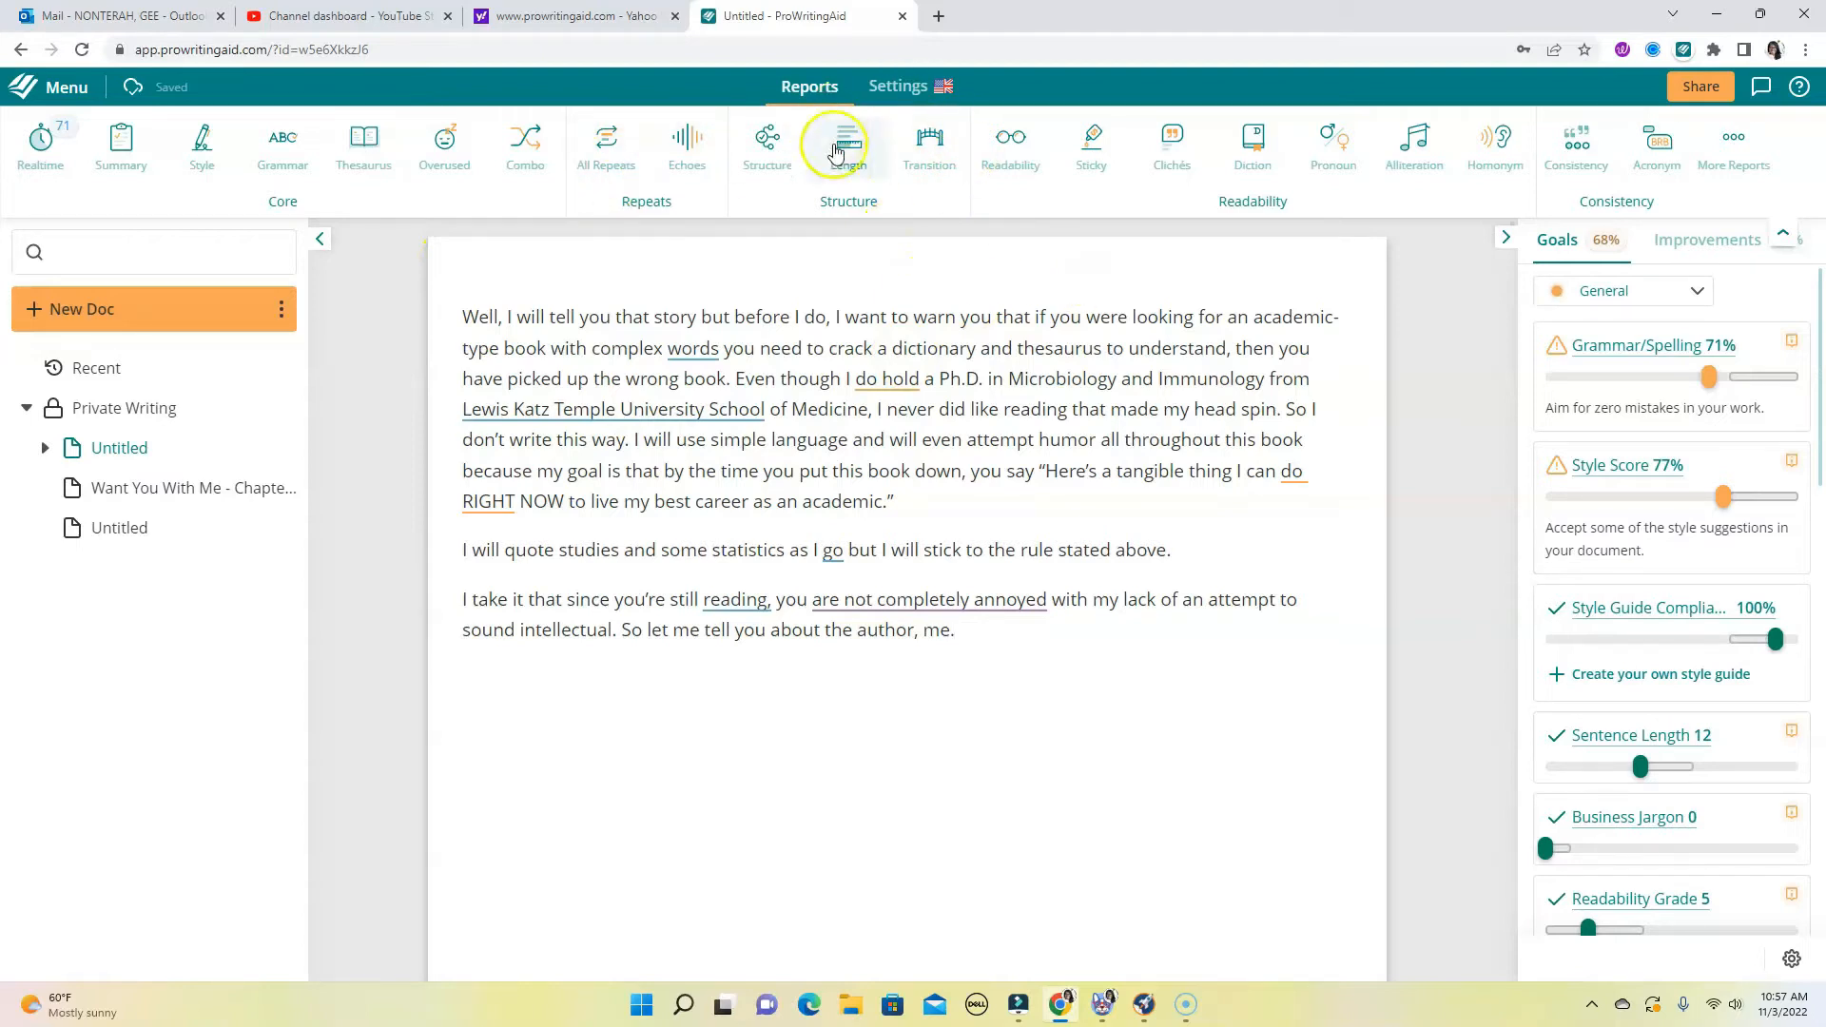
{"action": "mouse_move", "coordinate": [849, 139]}
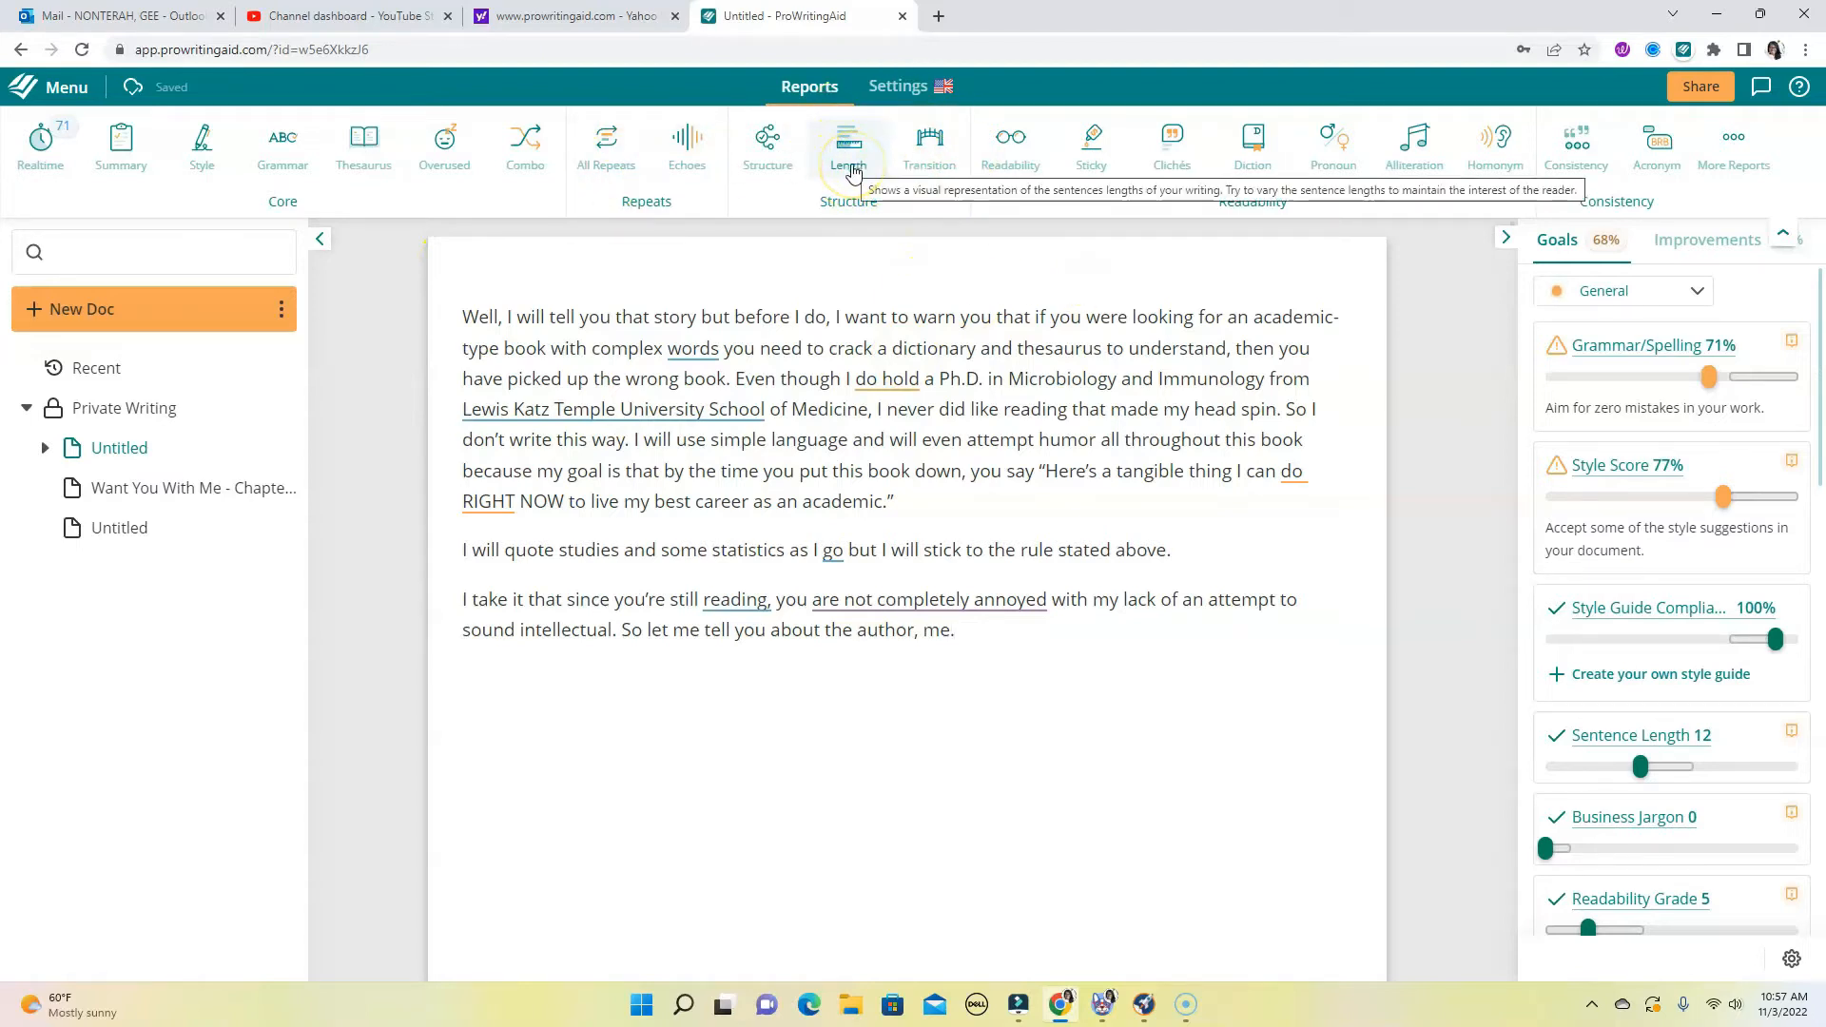
{"action": "mouse_move", "coordinate": [931, 147]}
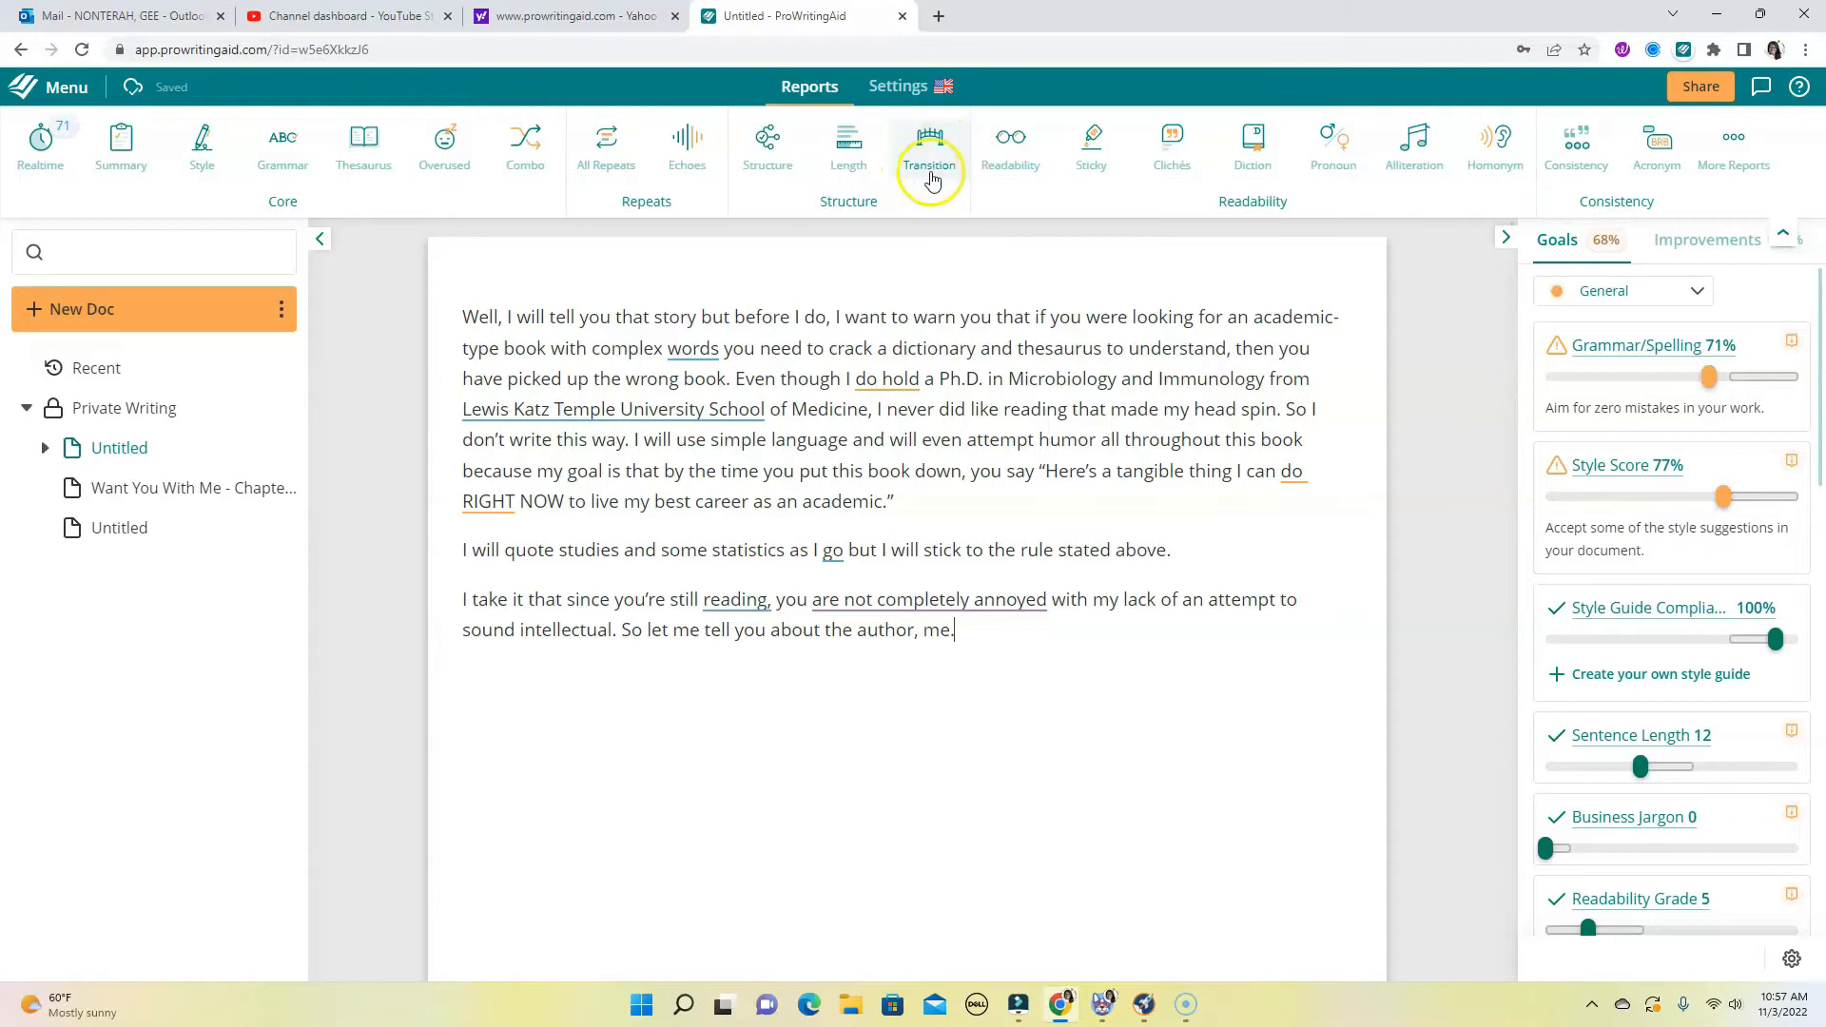
{"action": "mouse_move", "coordinate": [1033, 148]}
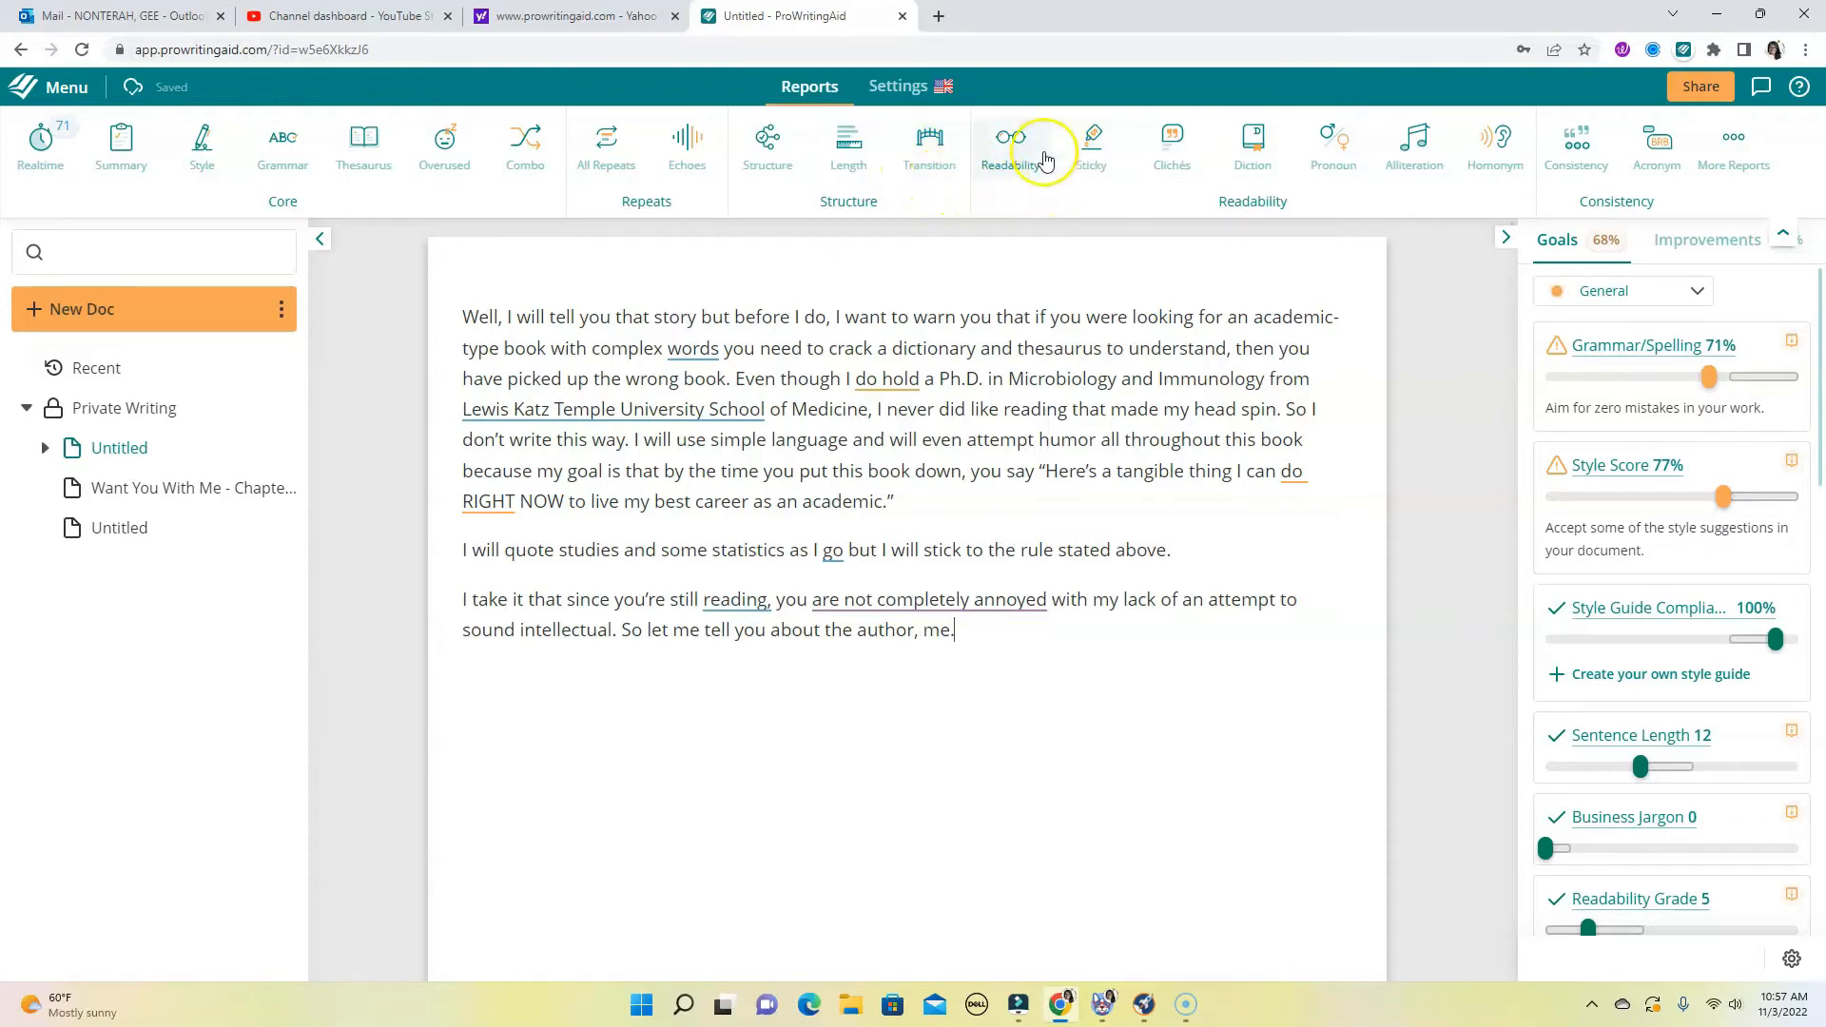
{"action": "mouse_move", "coordinate": [1172, 147]}
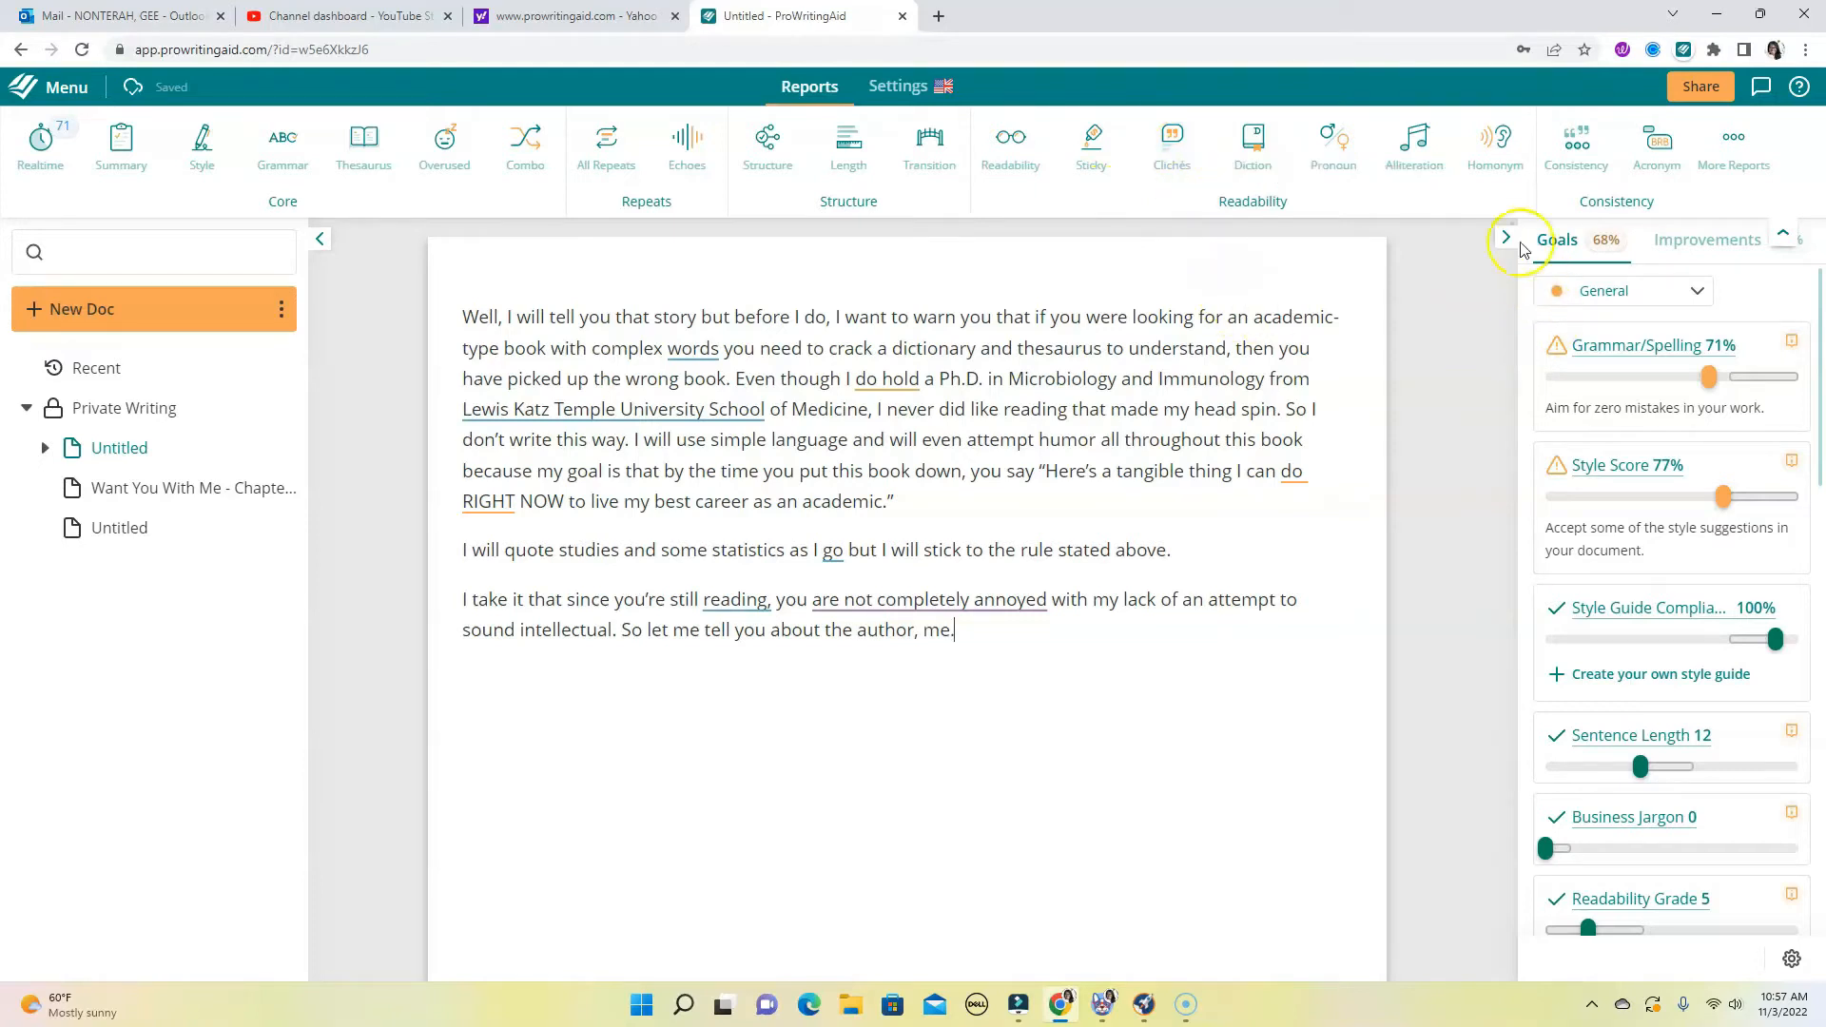
{"action": "mouse_move", "coordinate": [1530, 403]}
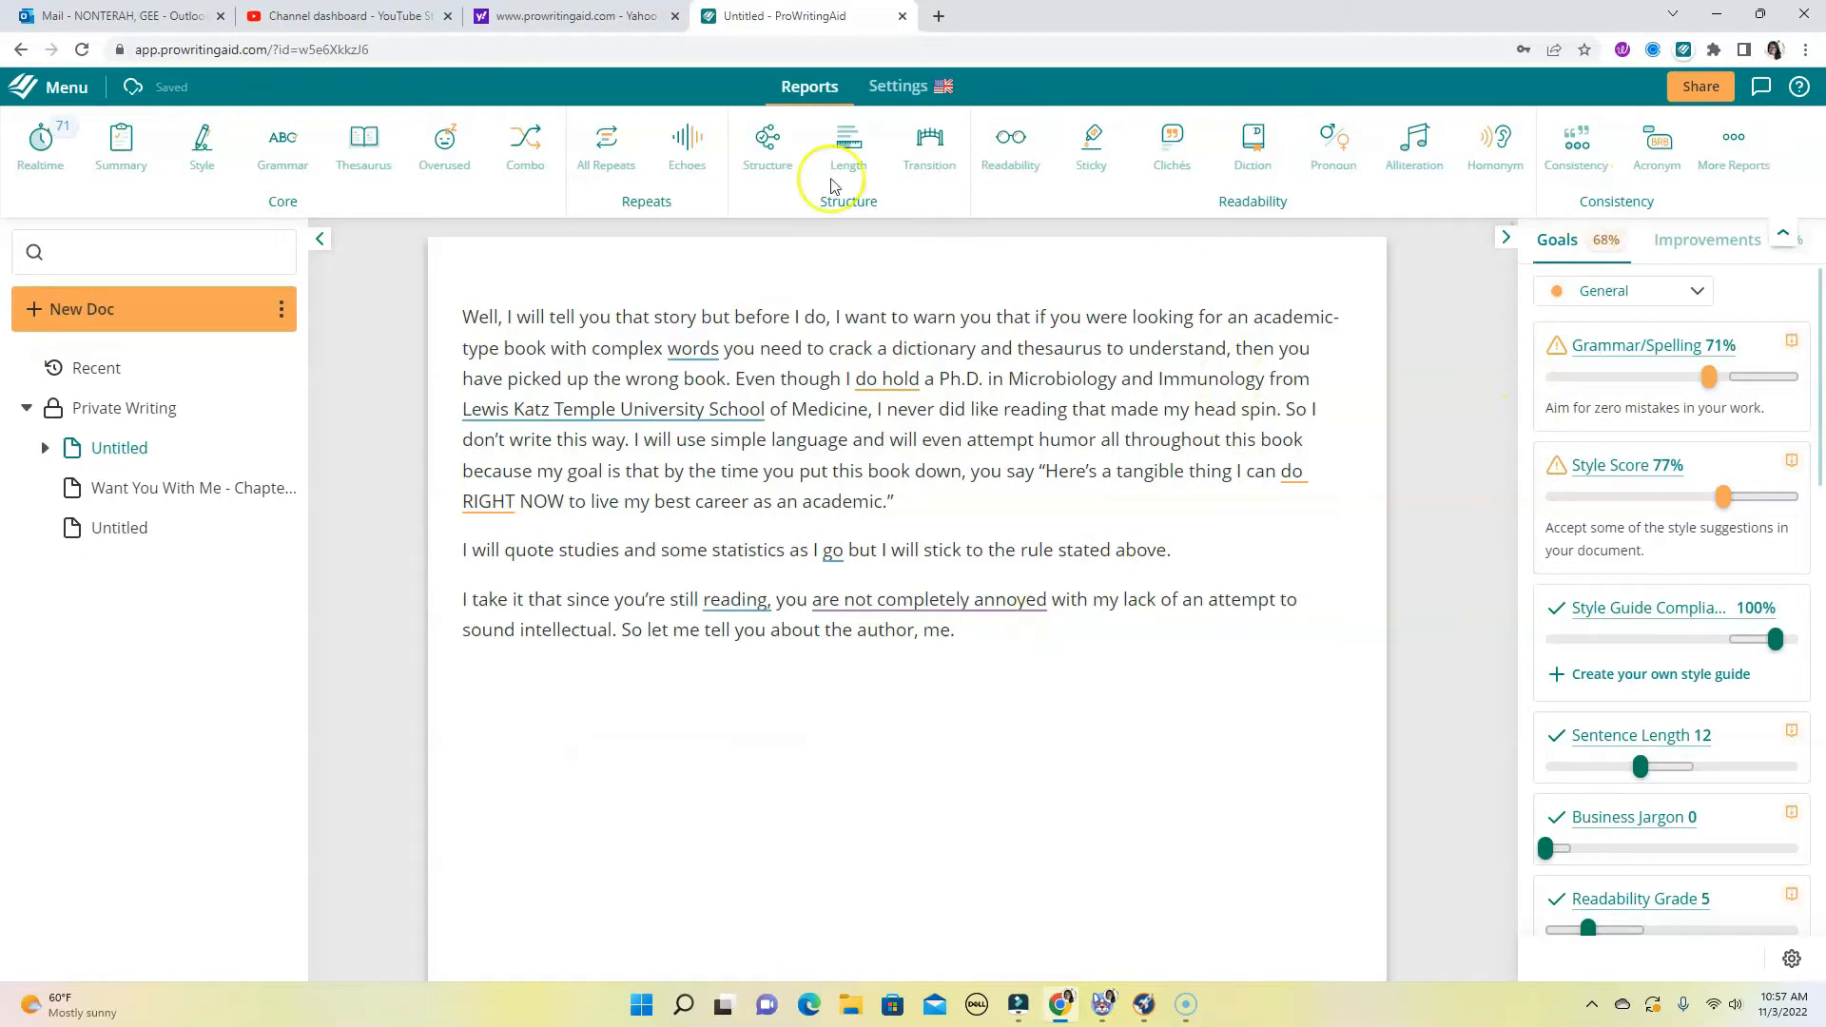
Review the missing-determiner suggestion card on 'Lewis Katz Temple University School'.
{"action": "left_click", "coordinate": [612, 409]}
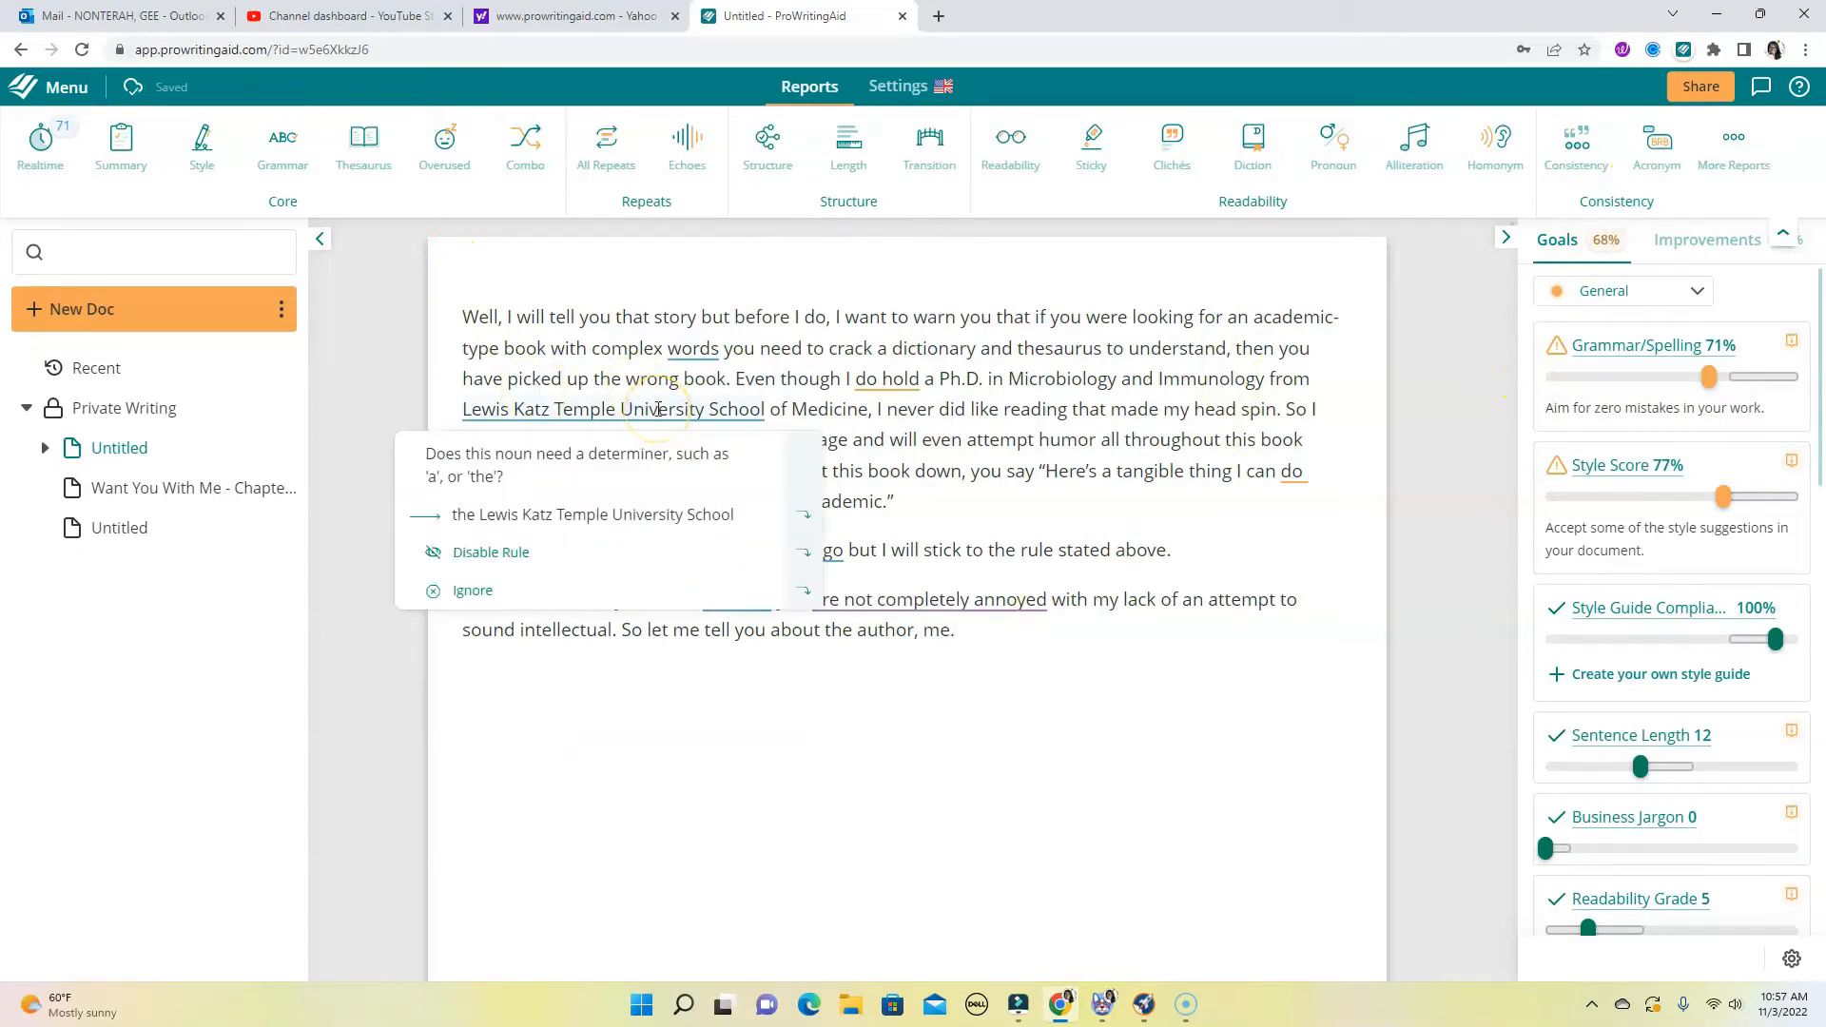
{"action": "left_click", "coordinate": [691, 348]}
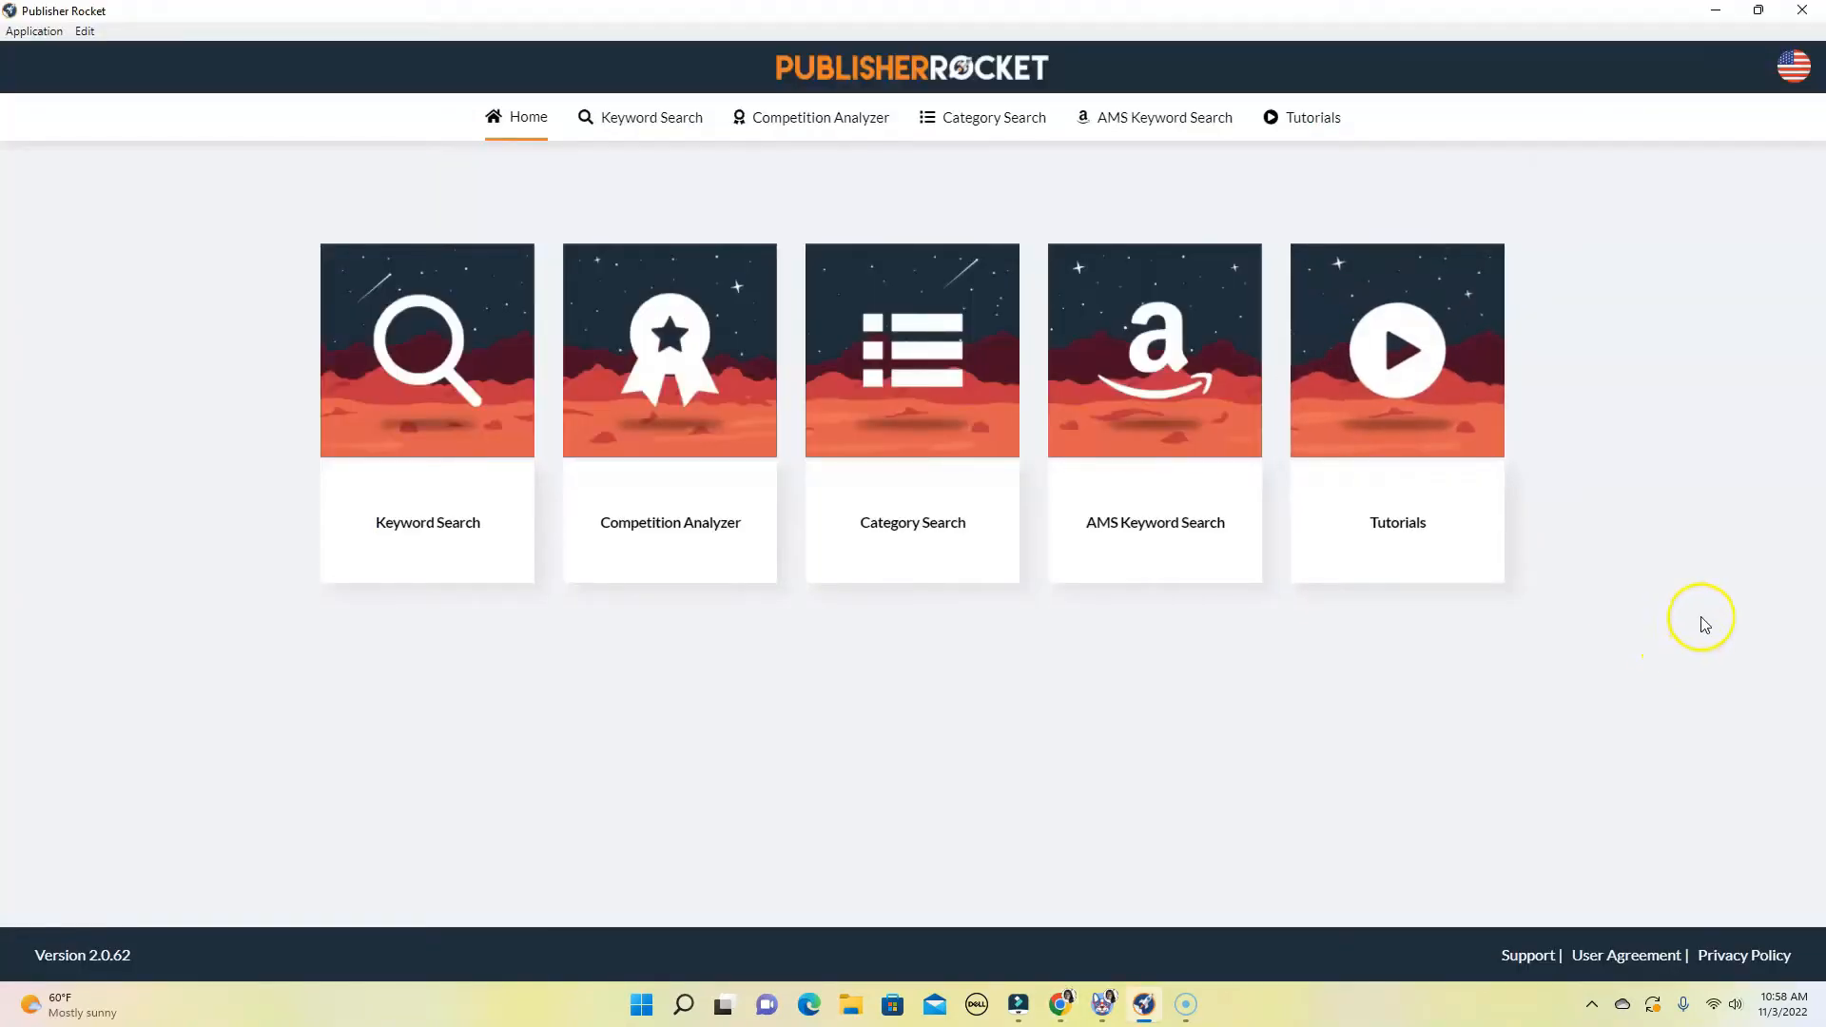
{"action": "mouse_move", "coordinate": [813, 206]}
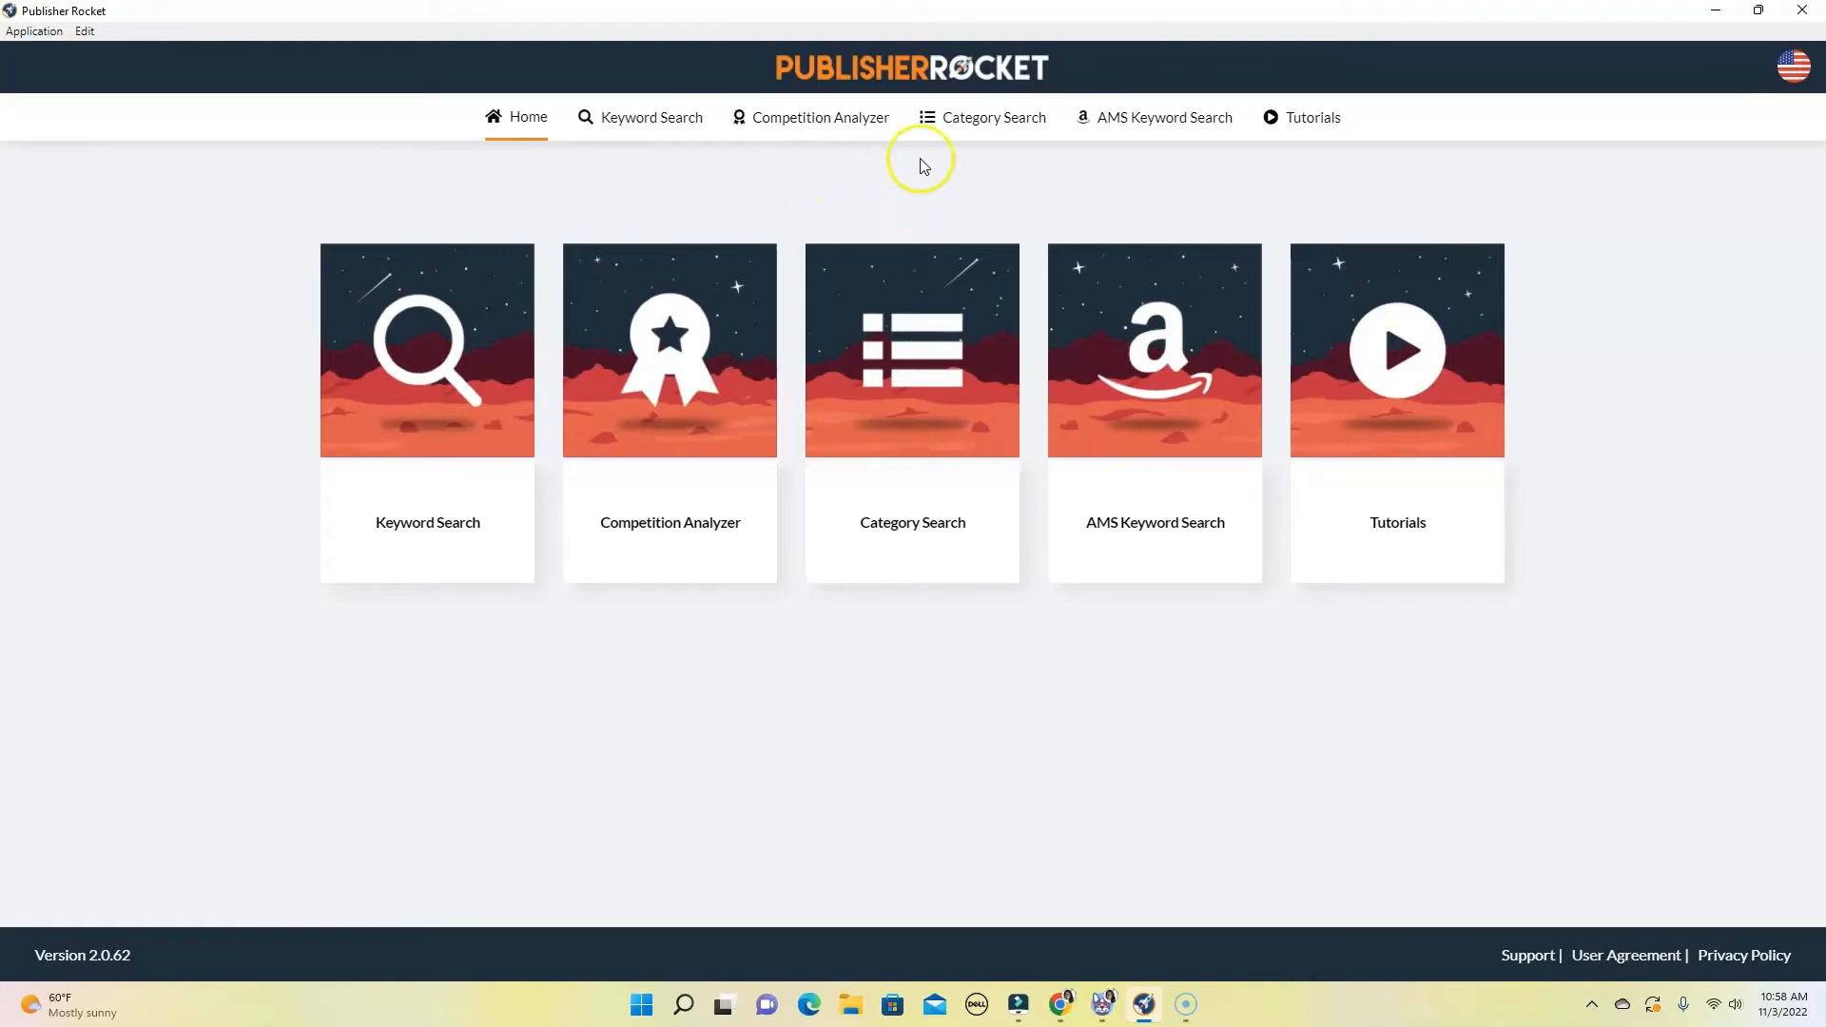
Bring up Category Search and scroll the Amazon category list down to Education & Reference.
{"action": "left_click", "coordinate": [993, 118]}
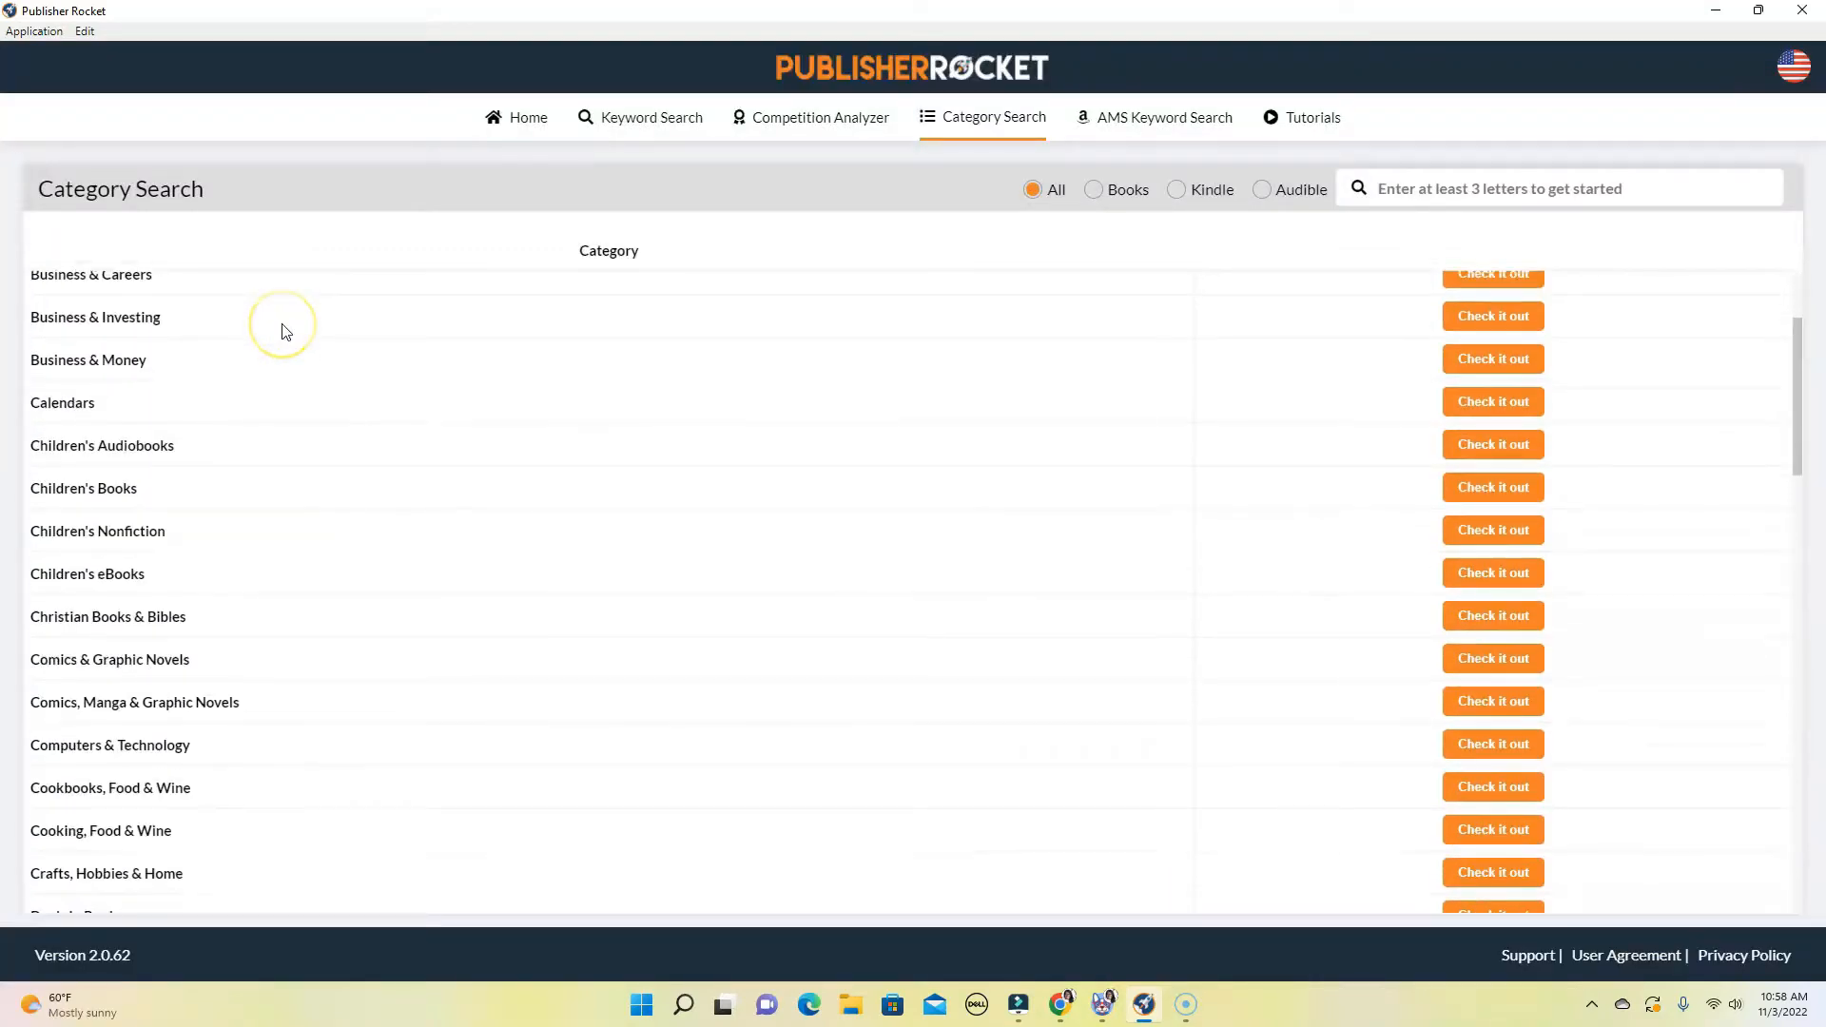
{"action": "scroll", "scroll_direction": "down", "scroll_amount": 3}
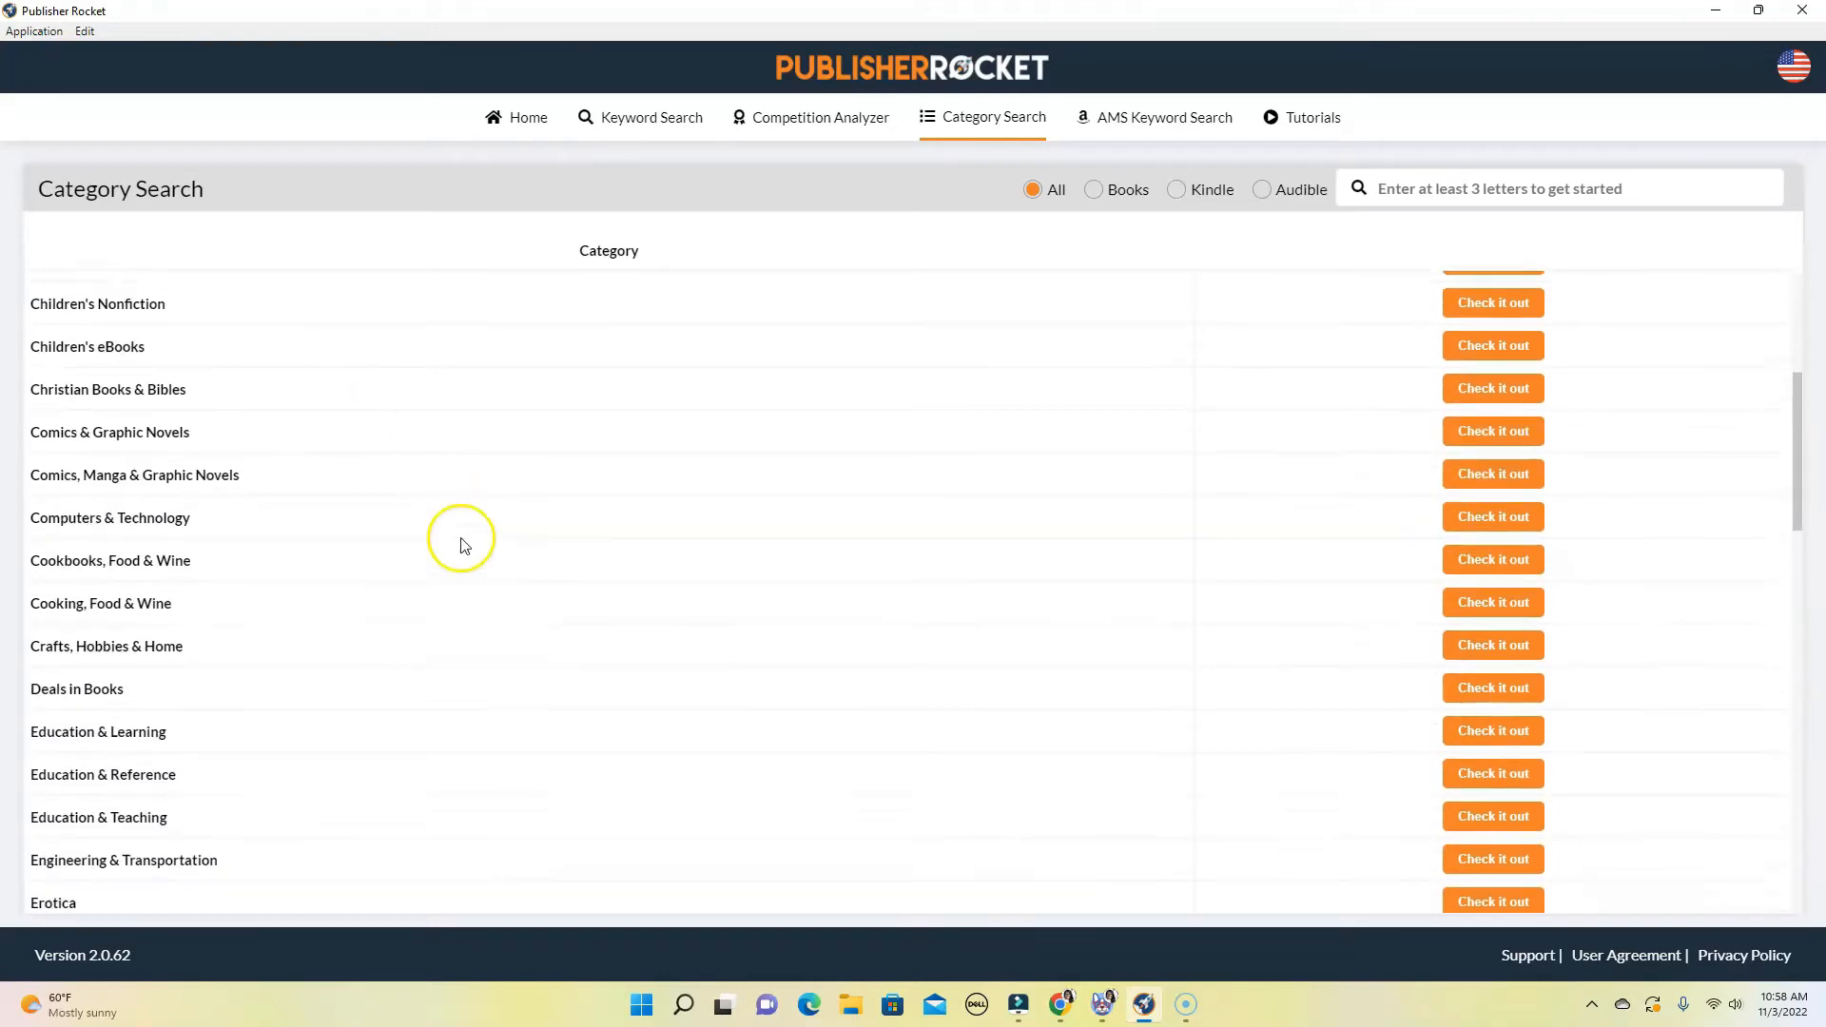
{"action": "scroll", "scroll_direction": "down", "scroll_amount": 3}
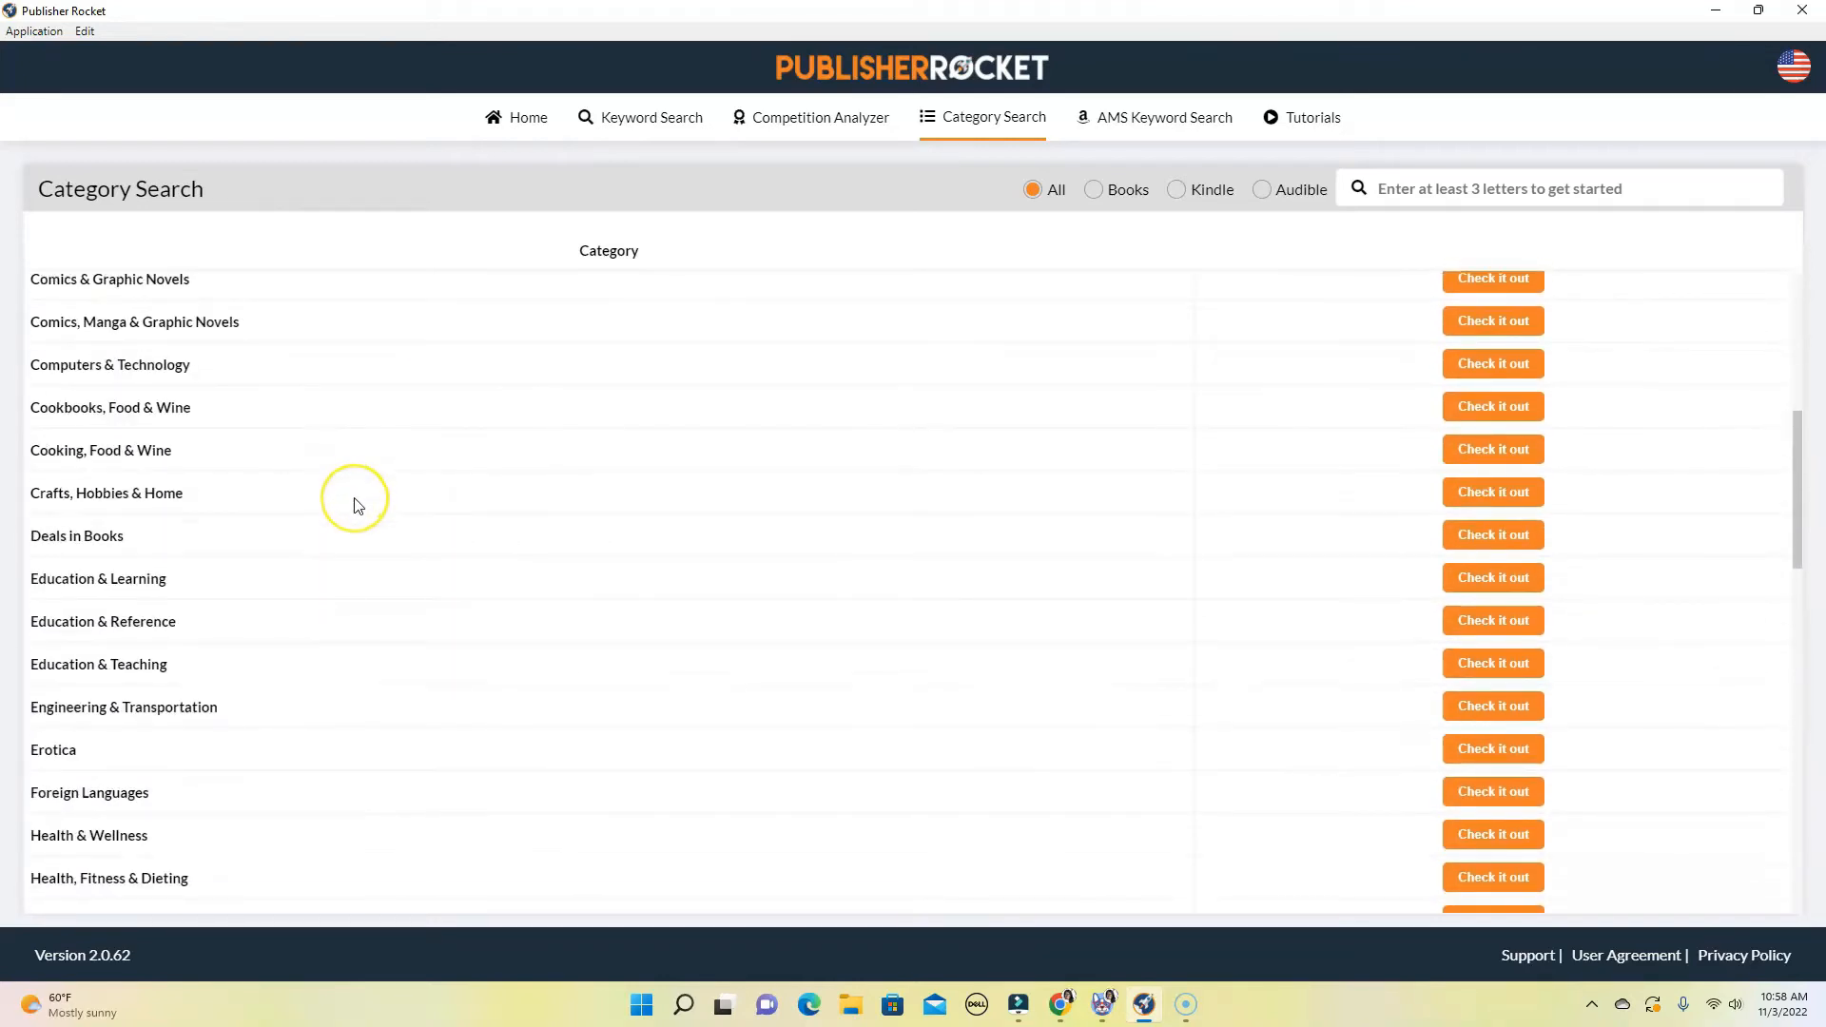
{"action": "scroll", "scroll_direction": "down", "scroll_amount": 3}
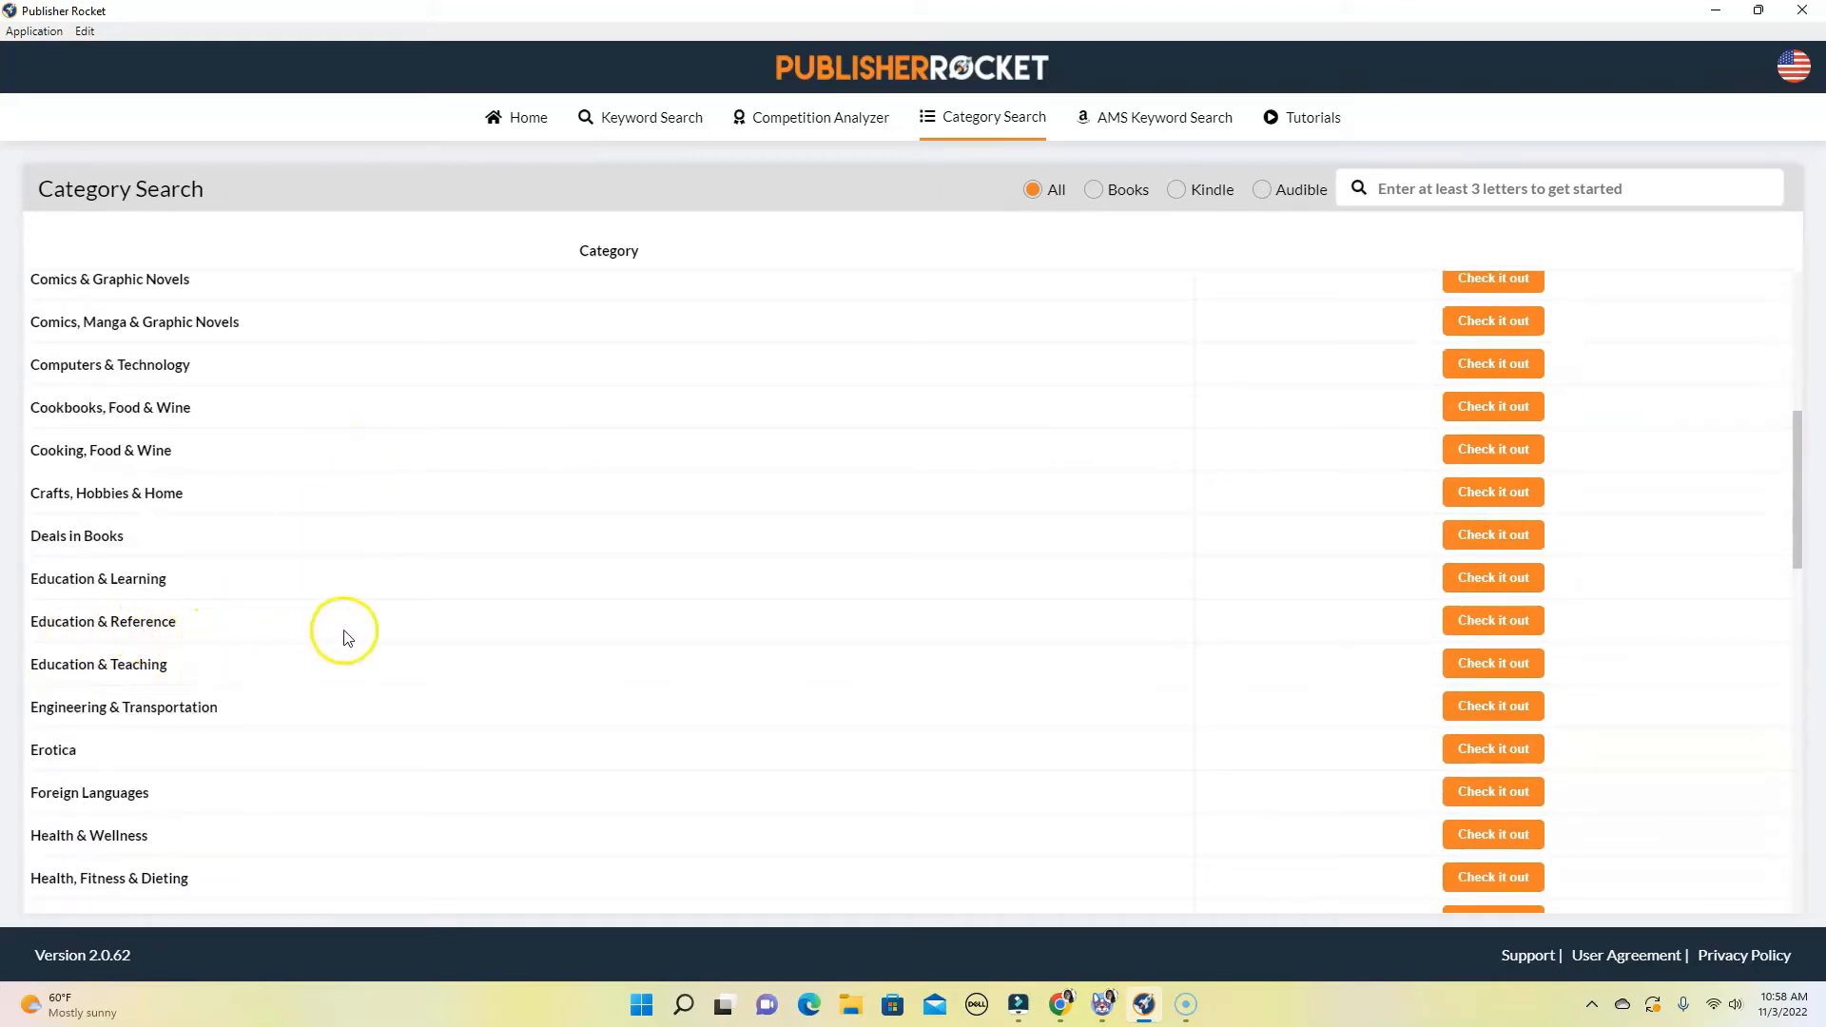
{"action": "mouse_move", "coordinate": [1494, 620]}
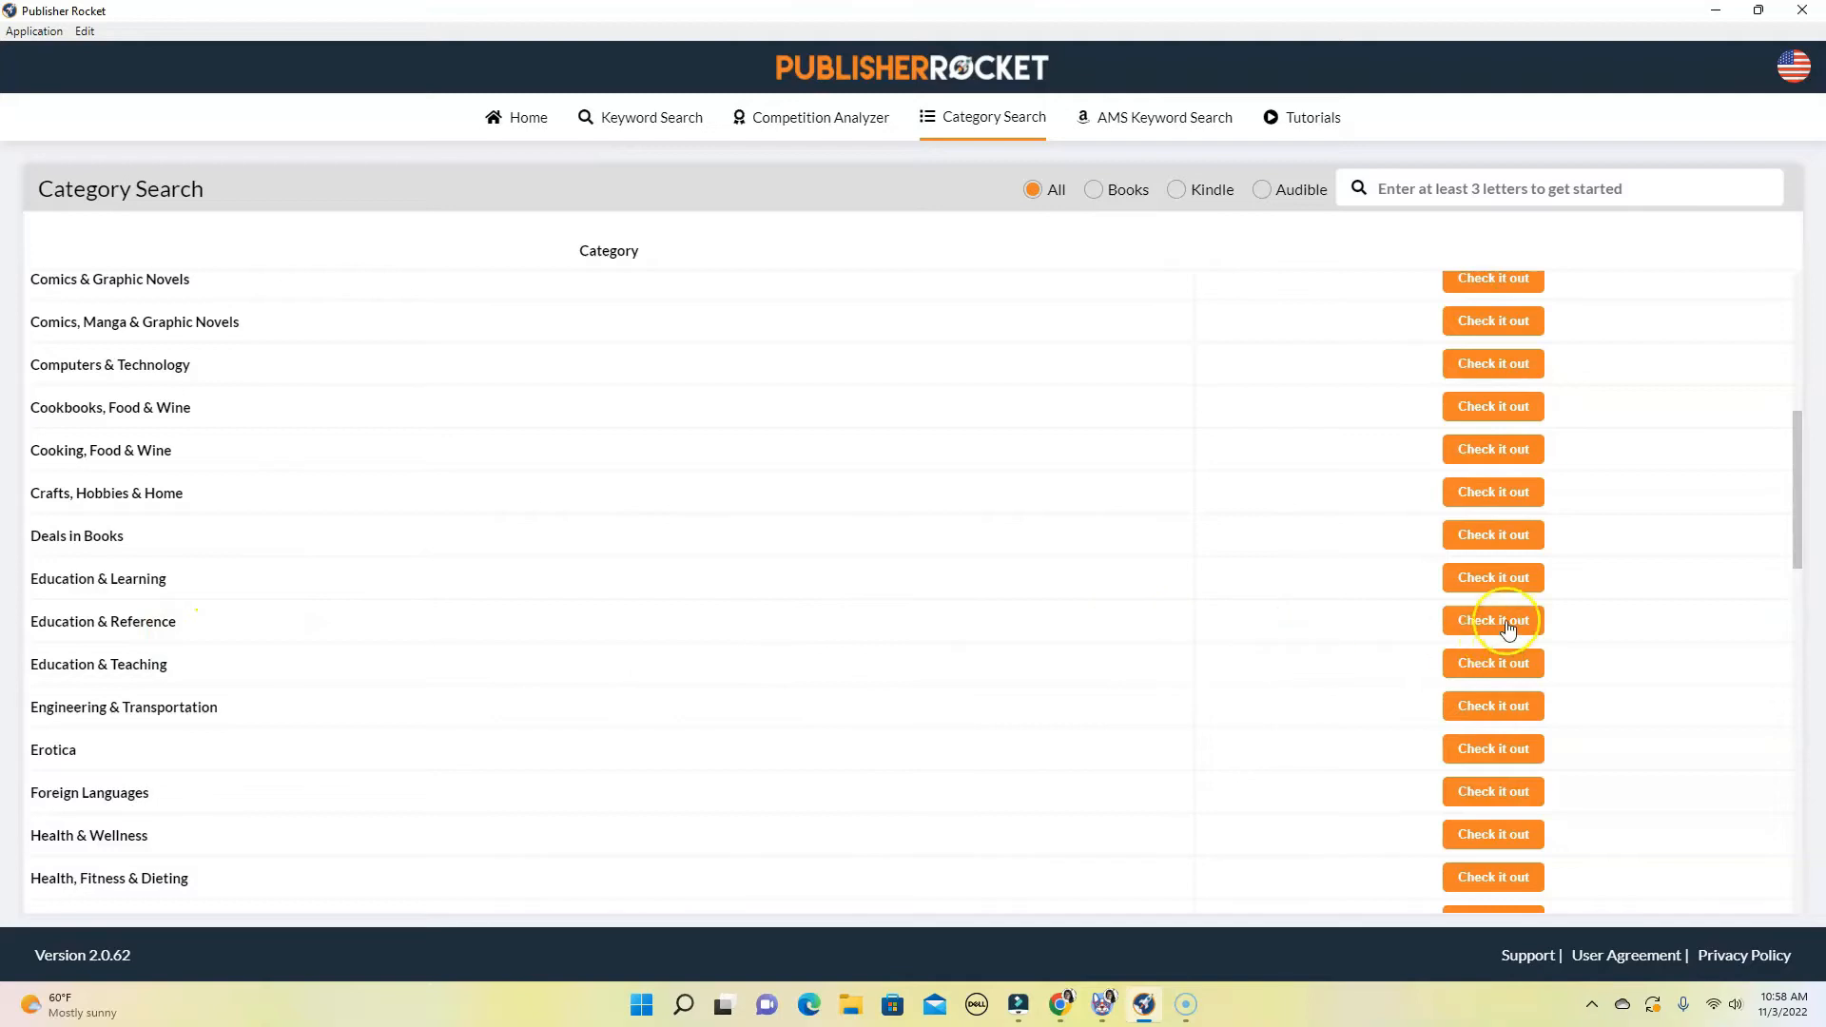
Show Education & Reference subcategories and scroll their sales-to-rank and Kindle Unlimited figures.
{"action": "left_click", "coordinate": [1491, 621]}
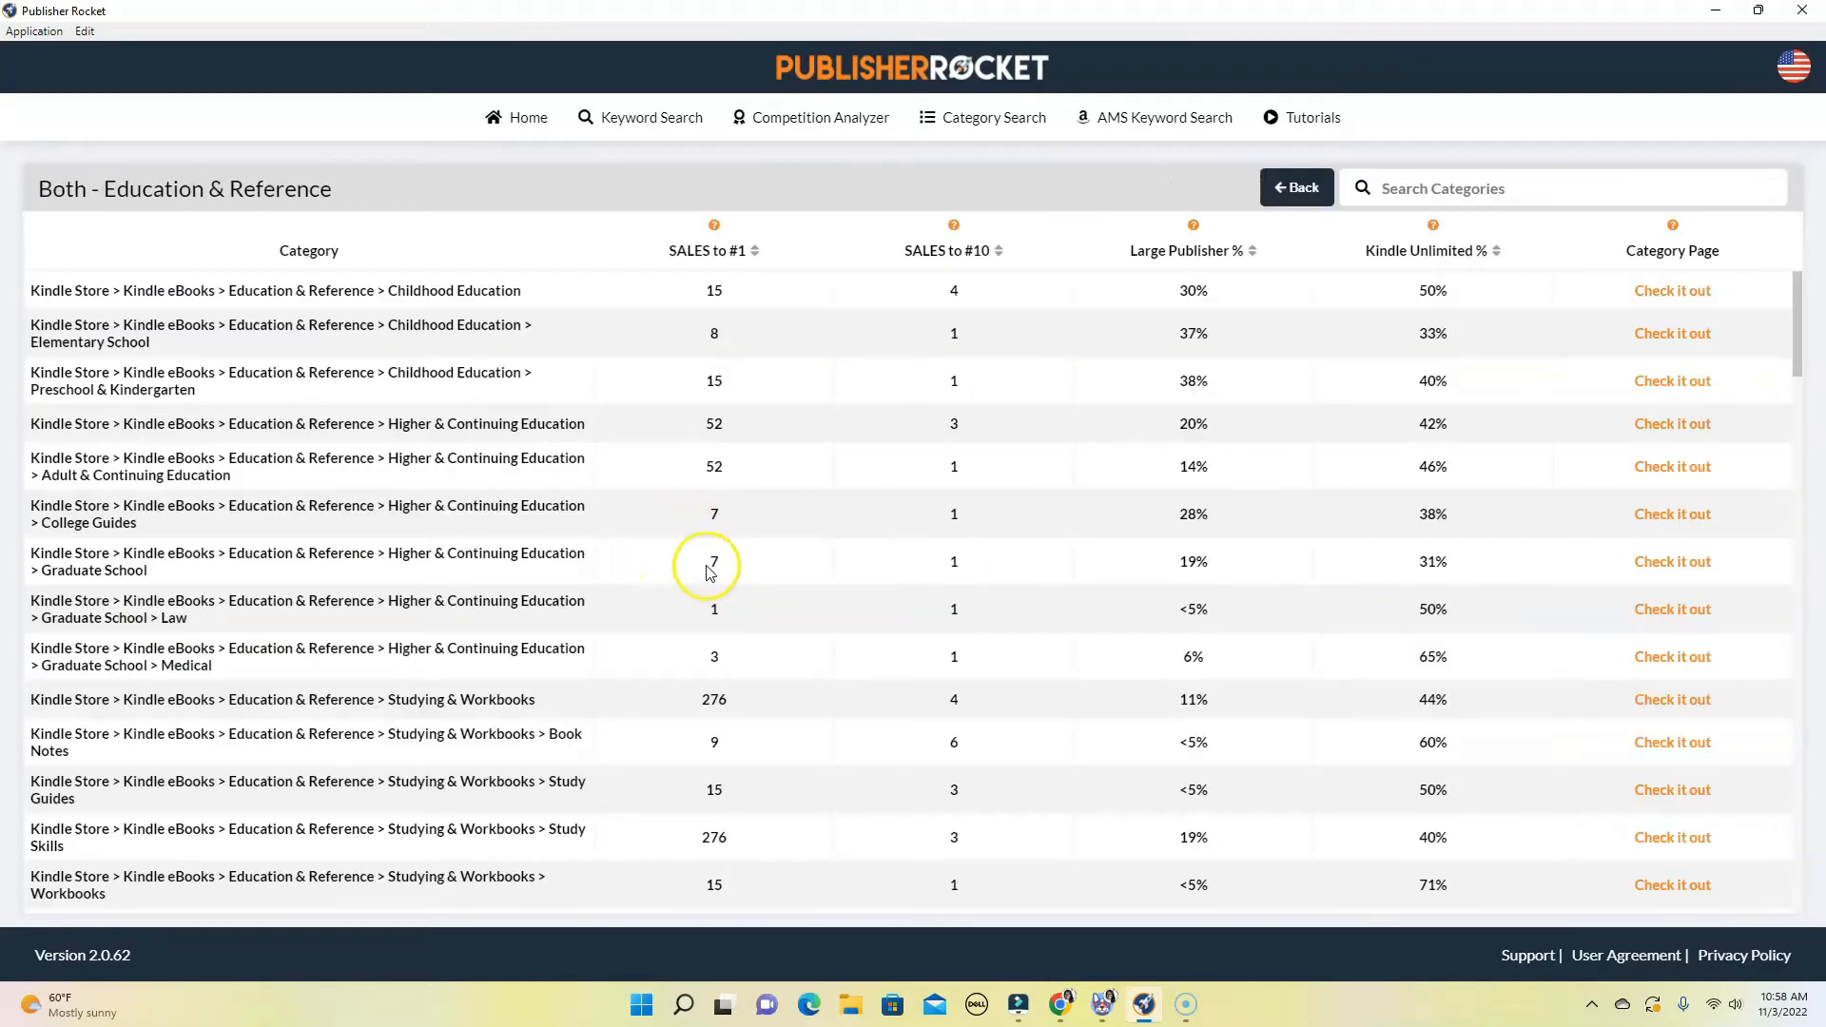
{"action": "scroll", "scroll_direction": "down", "scroll_amount": 3}
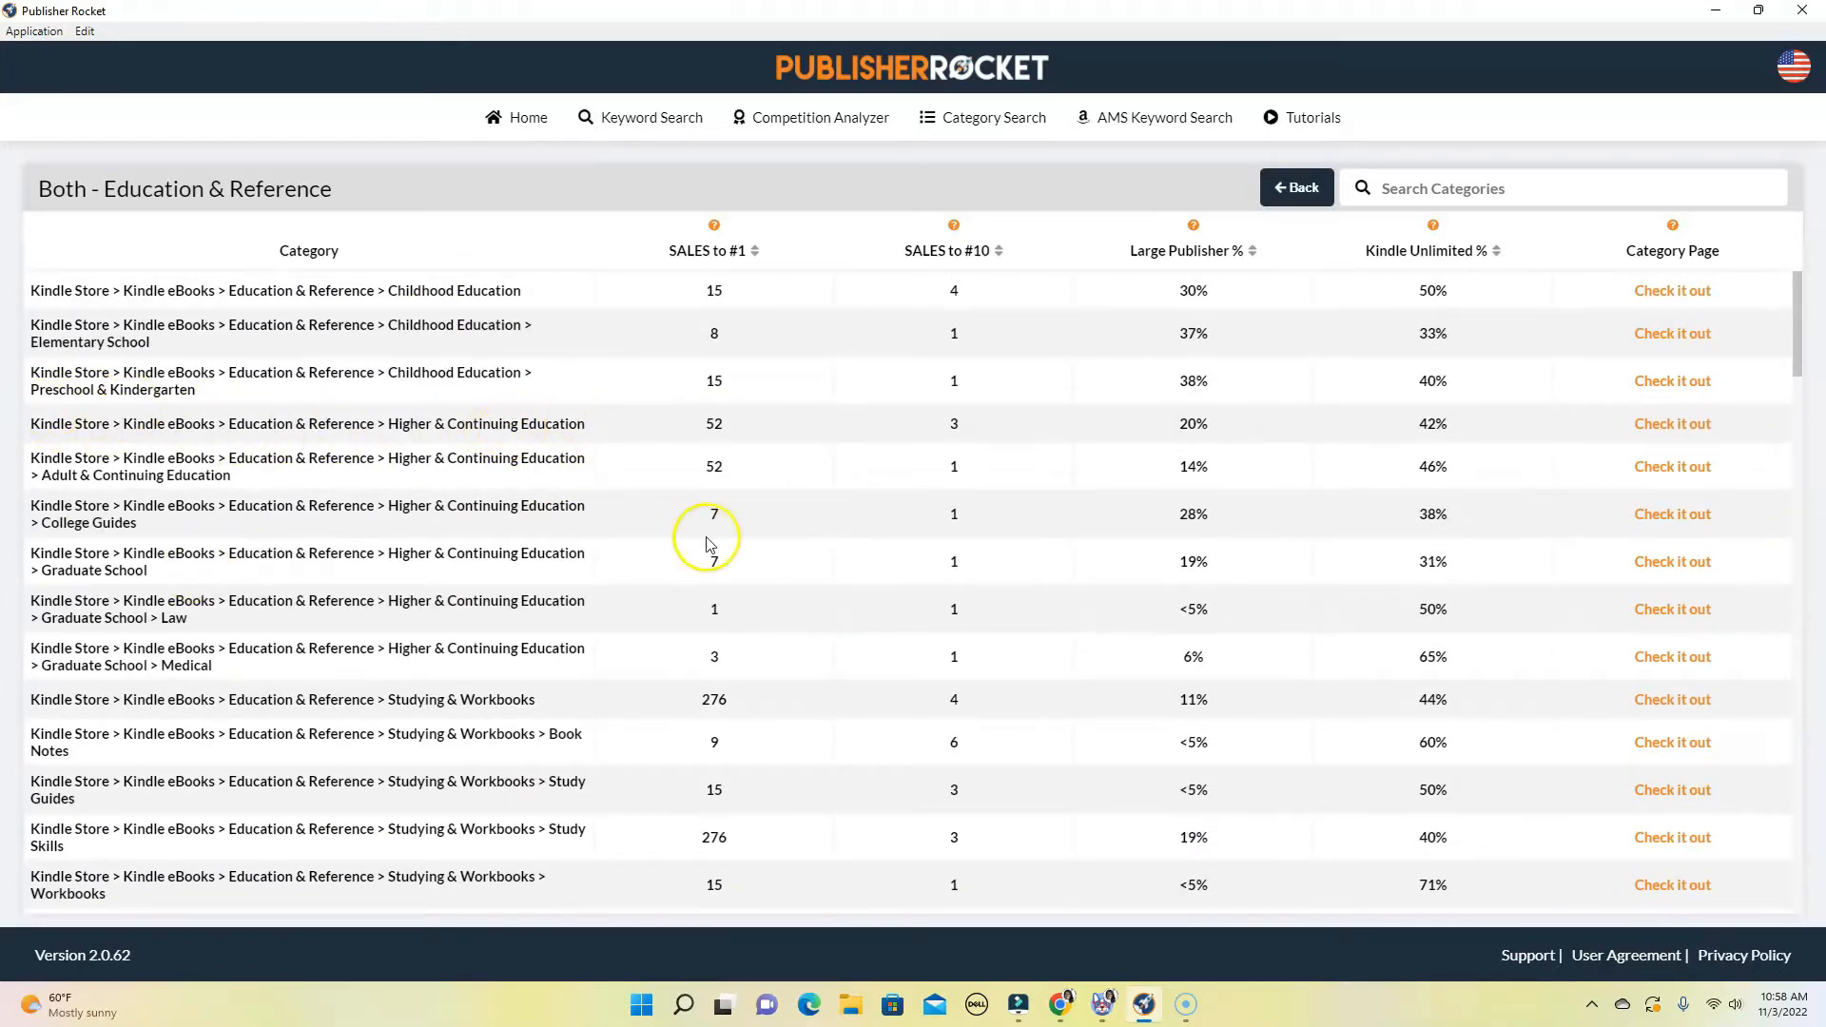
{"action": "scroll", "scroll_direction": "down", "scroll_amount": 3}
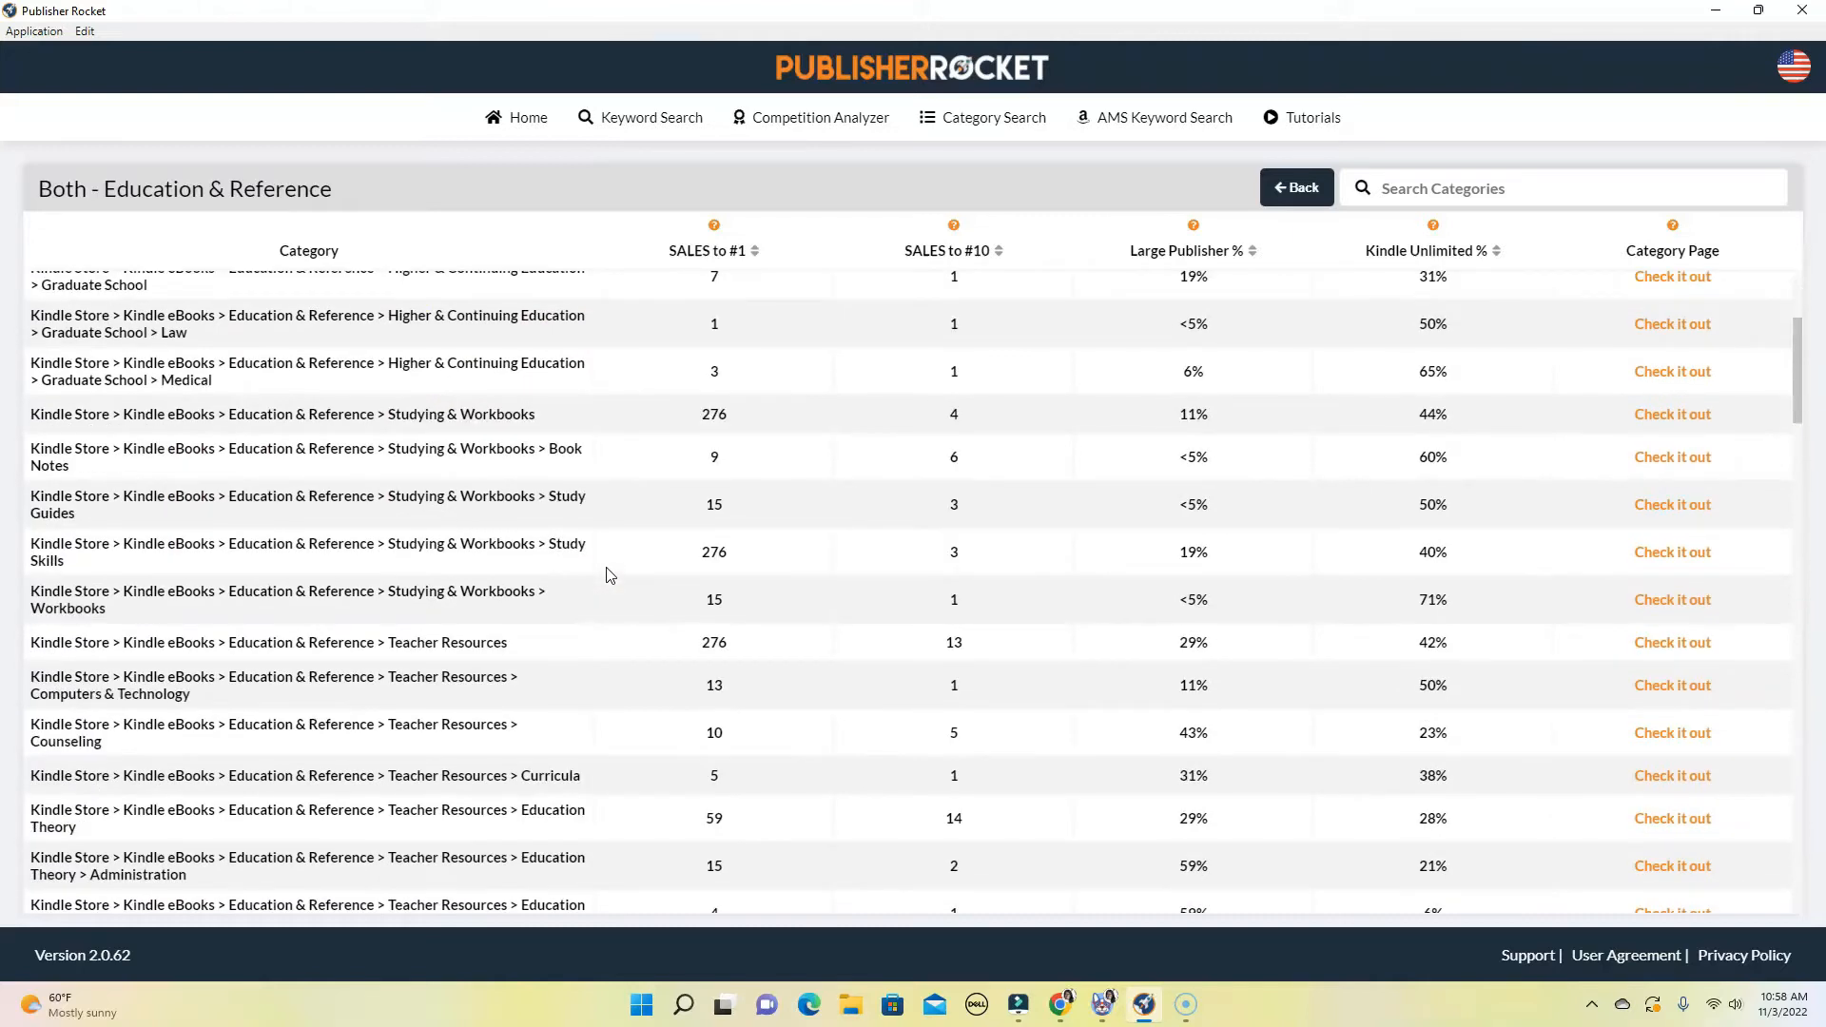
{"action": "scroll", "scroll_direction": "down", "scroll_amount": 3}
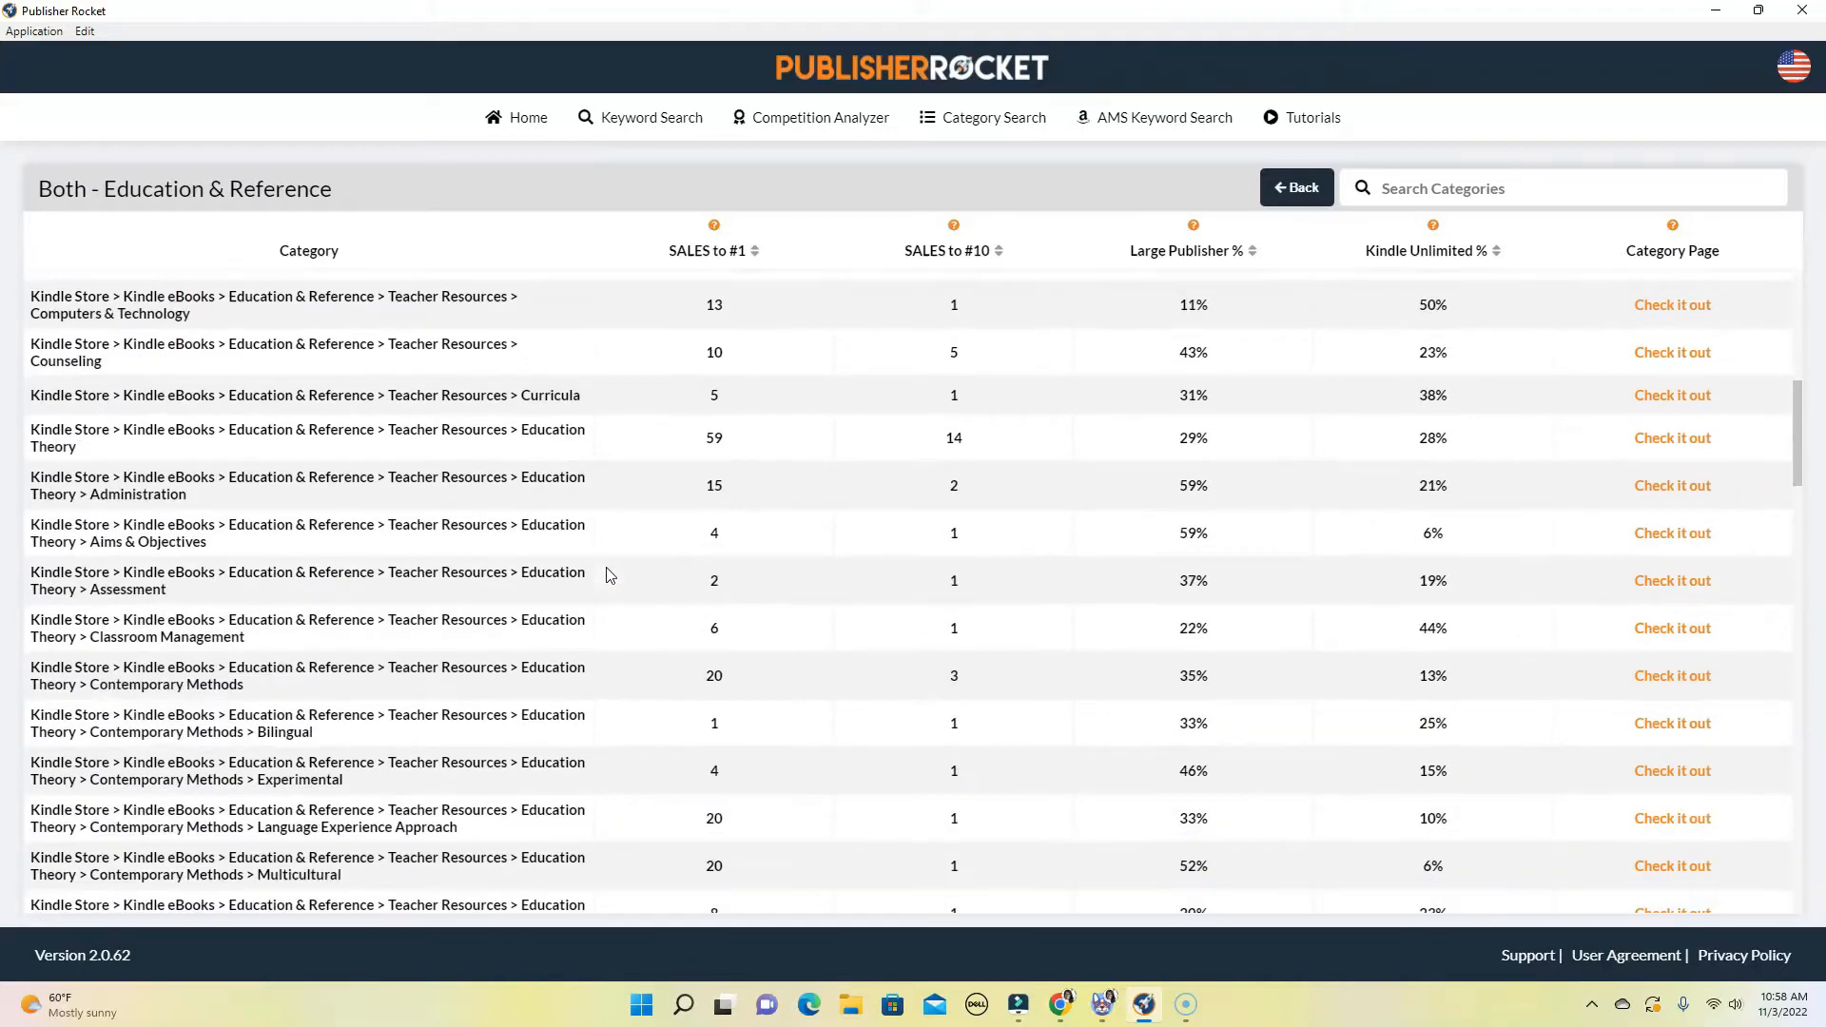
{"action": "scroll", "scroll_direction": "down", "scroll_amount": 3}
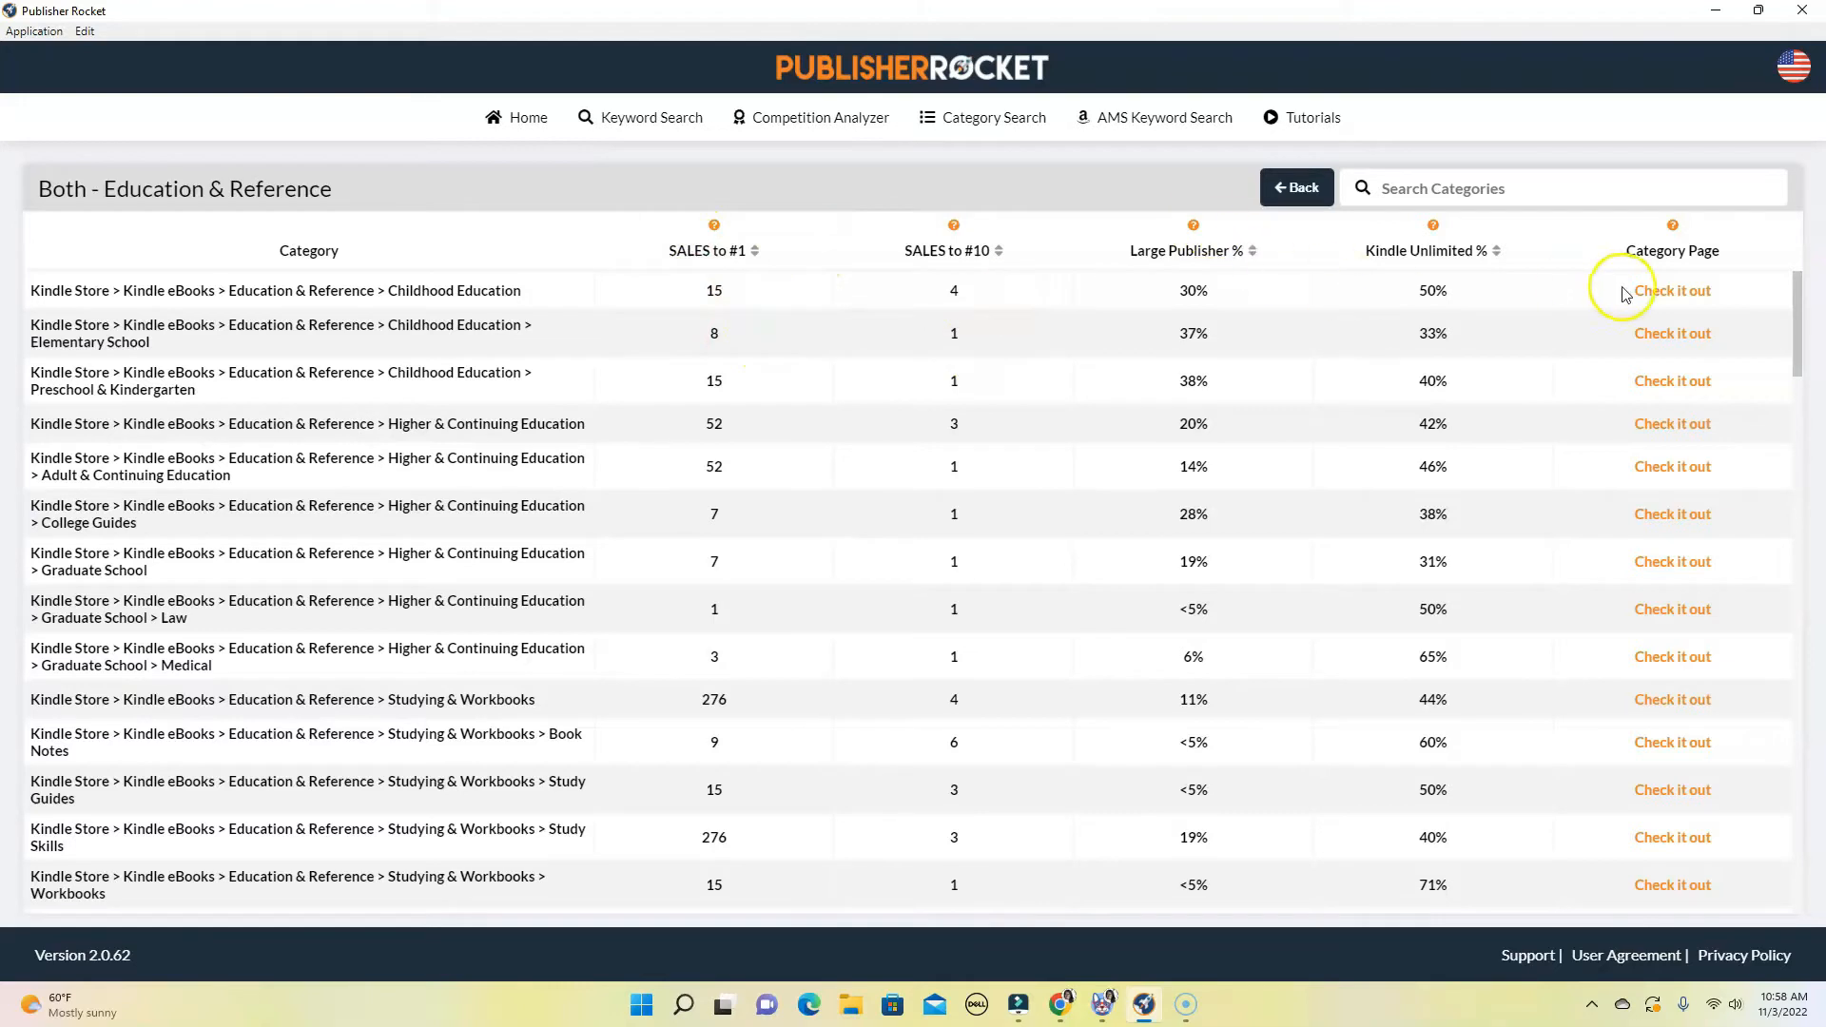
{"action": "mouse_move", "coordinate": [1052, 392]}
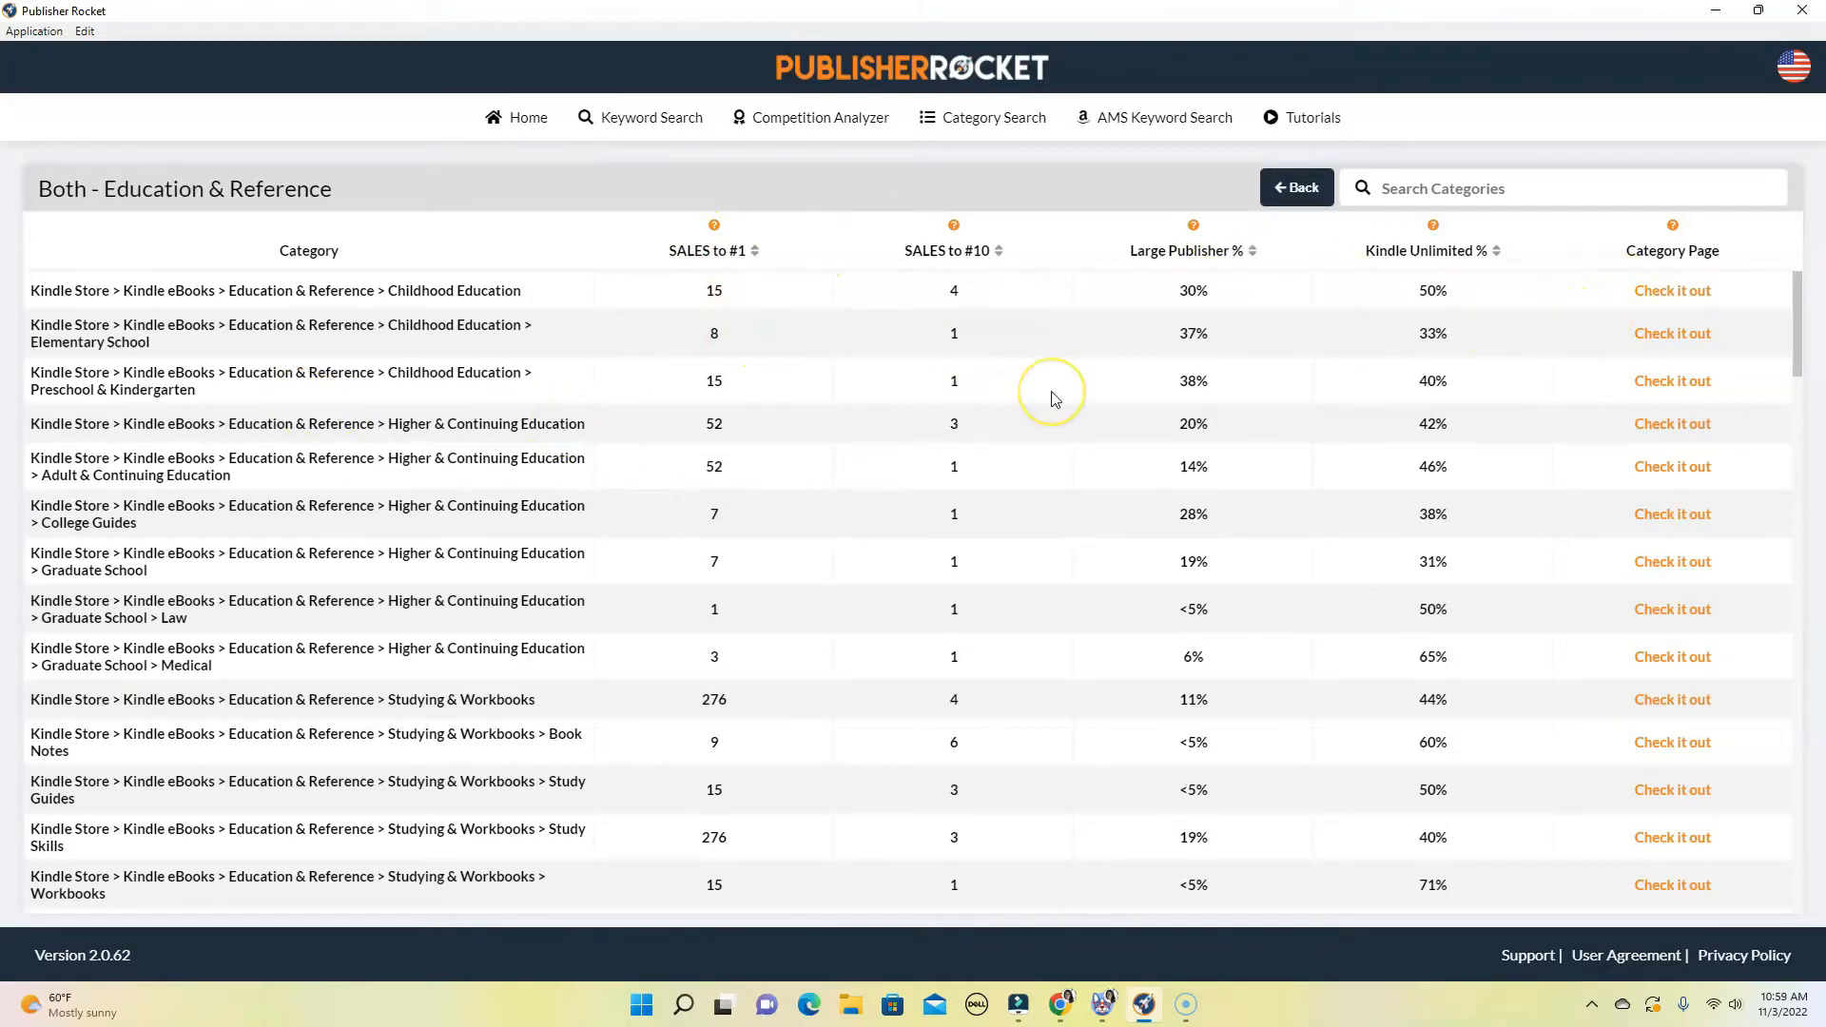